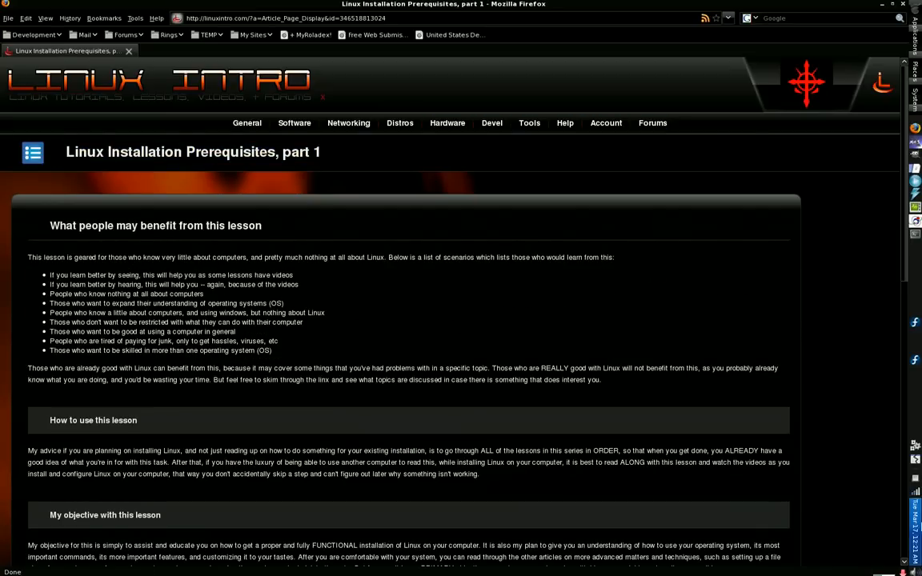
Confirm on Server Control that the FTP server is running with no clients connected
left_click(293, 123)
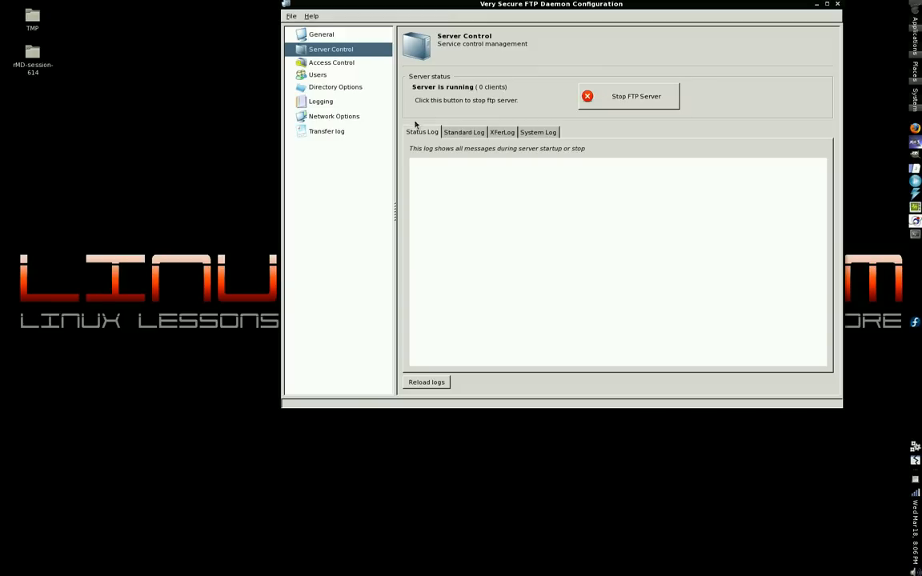
mouse_move(513, 96)
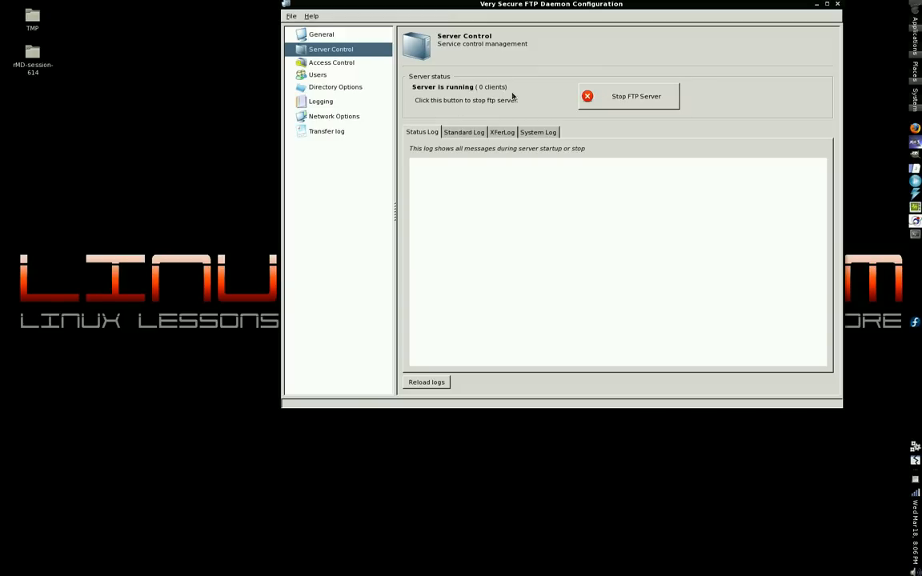
mouse_move(348, 76)
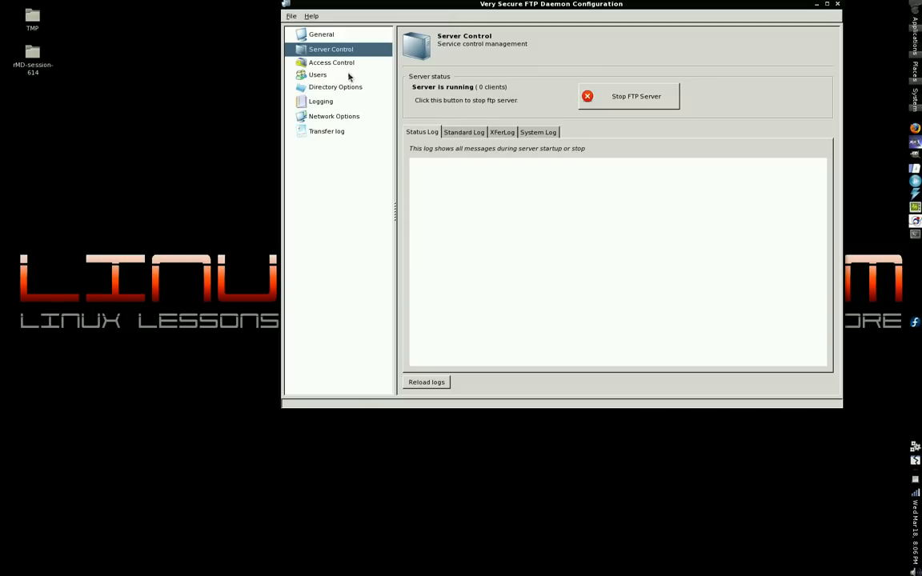
mouse_move(501, 106)
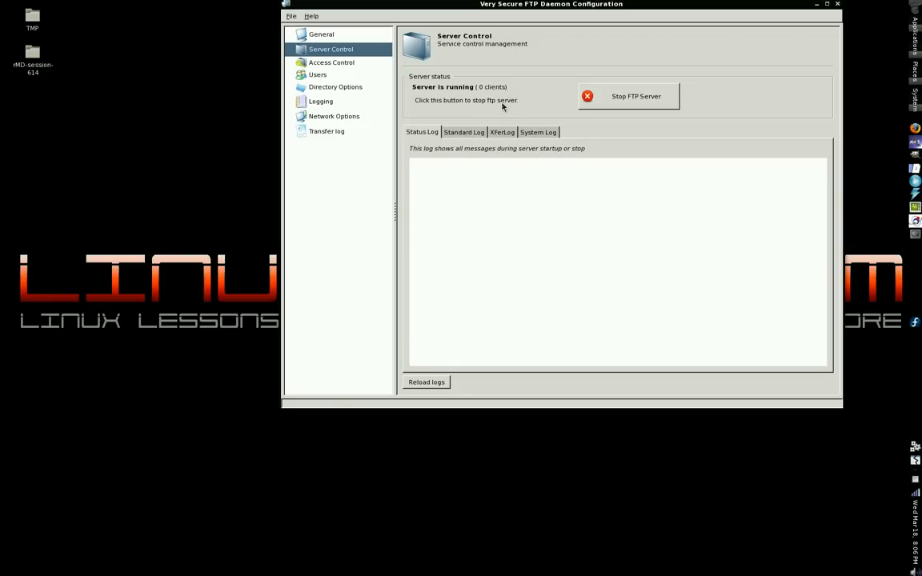
mouse_move(917, 234)
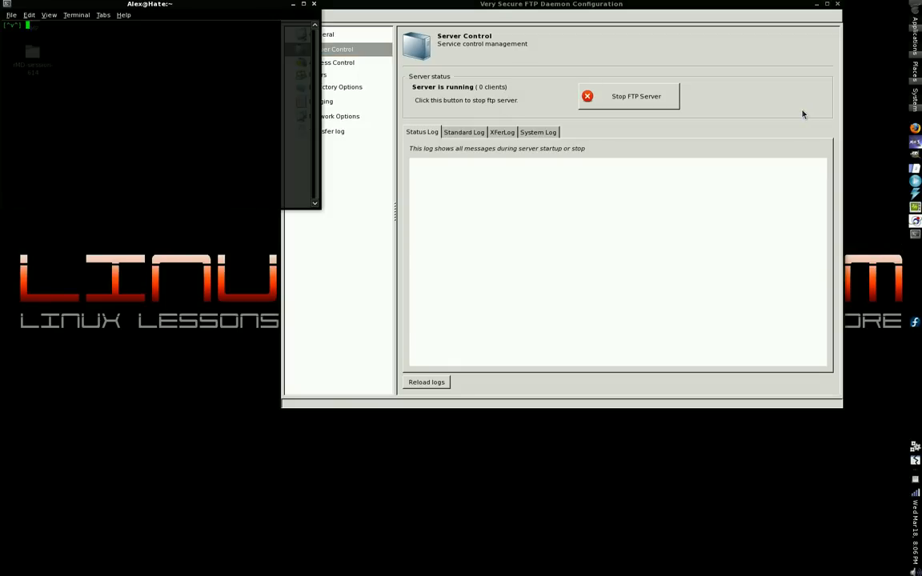
Partly type 'service vsftpd stop' in the terminal, then abandon it
type("service")
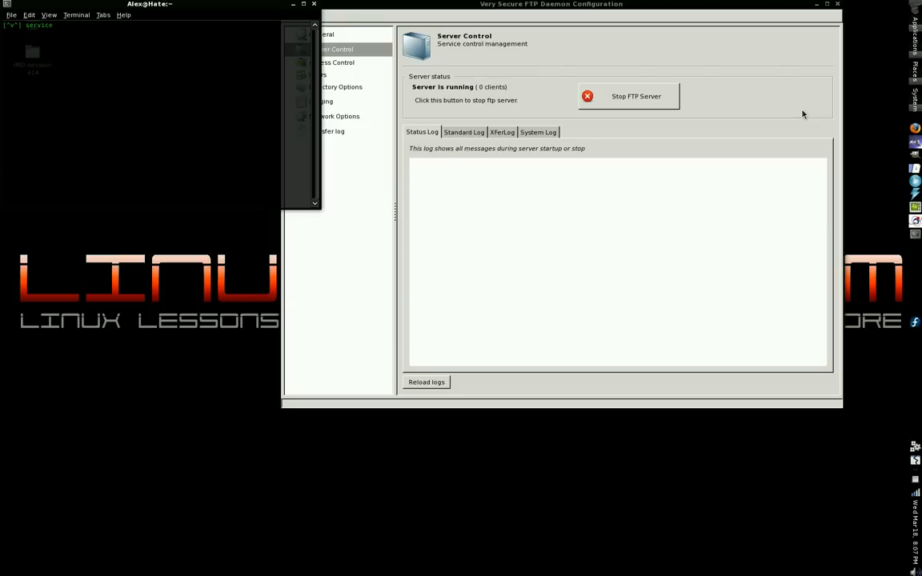
type("vsftpd")
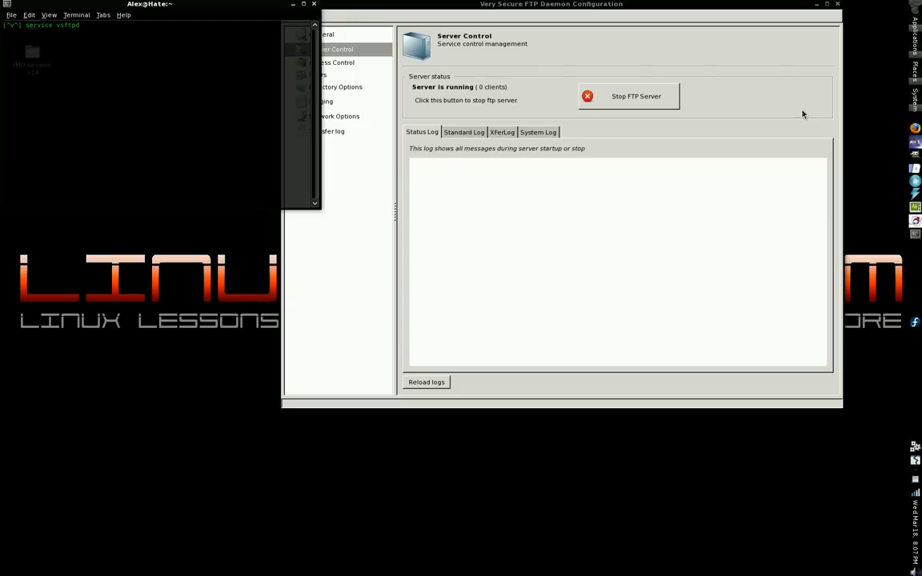
type("sto")
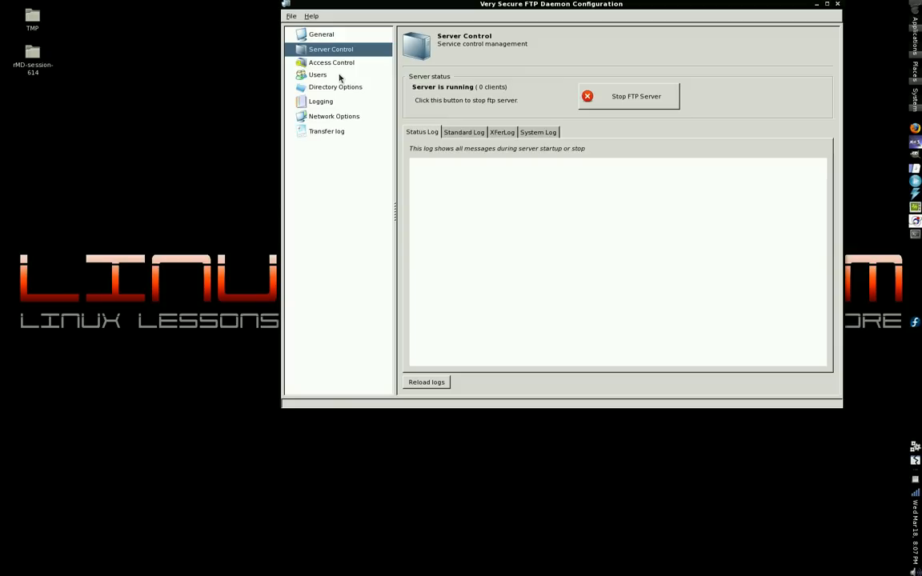
mouse_move(309, 77)
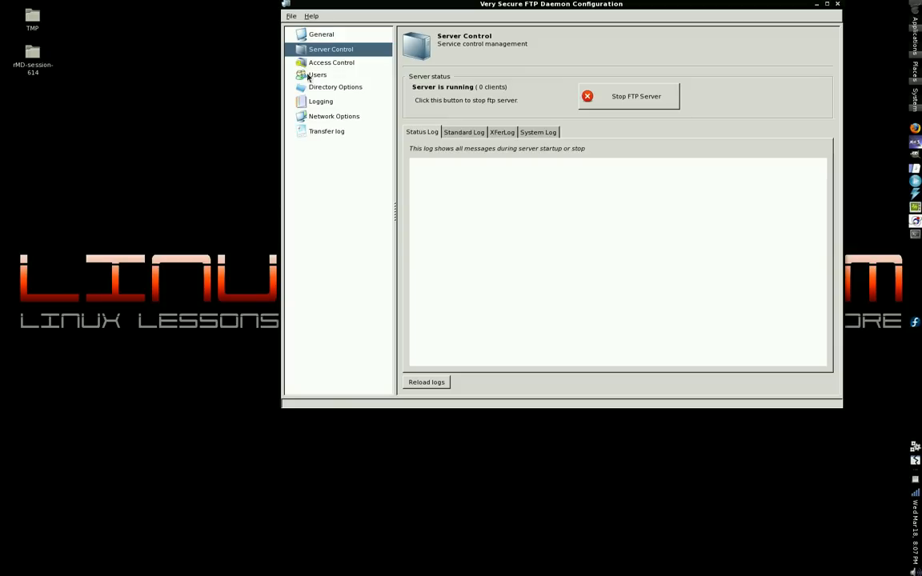
Review the Users, Access Control and Anonymous user settings, ending on System users
left_click(317, 75)
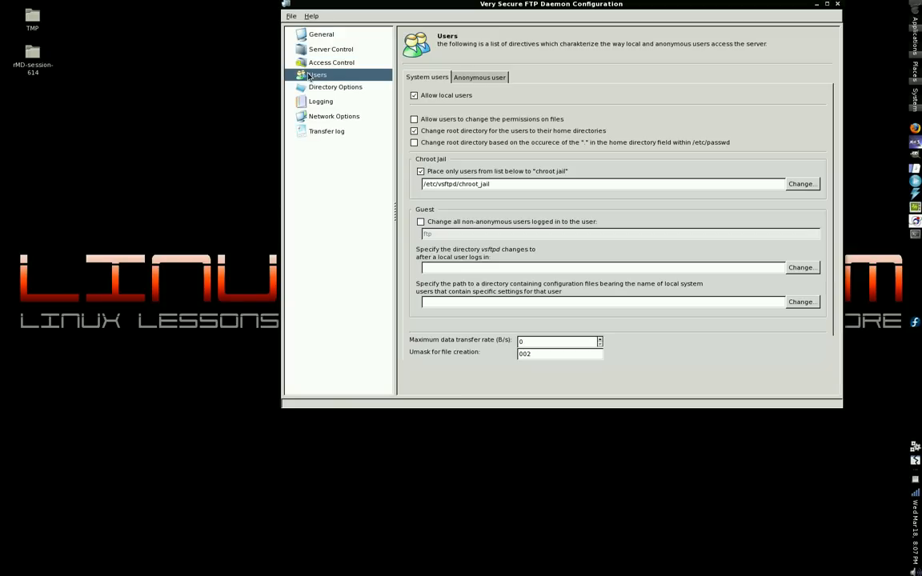
mouse_move(337, 66)
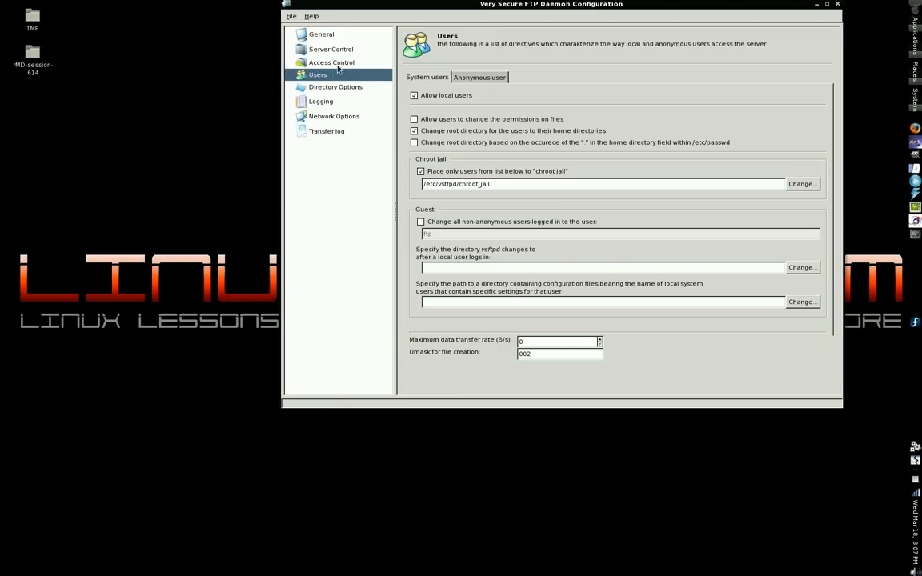
left_click(331, 62)
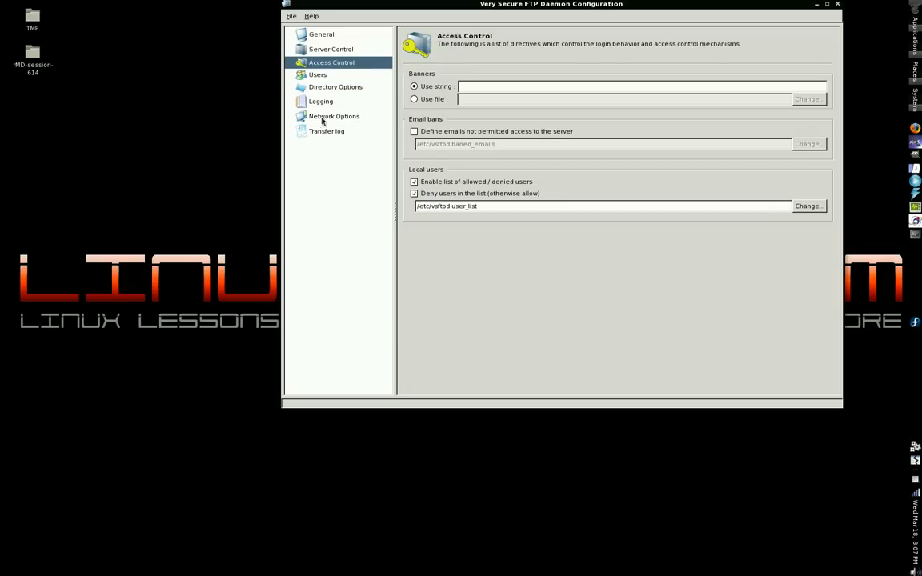
mouse_move(321, 79)
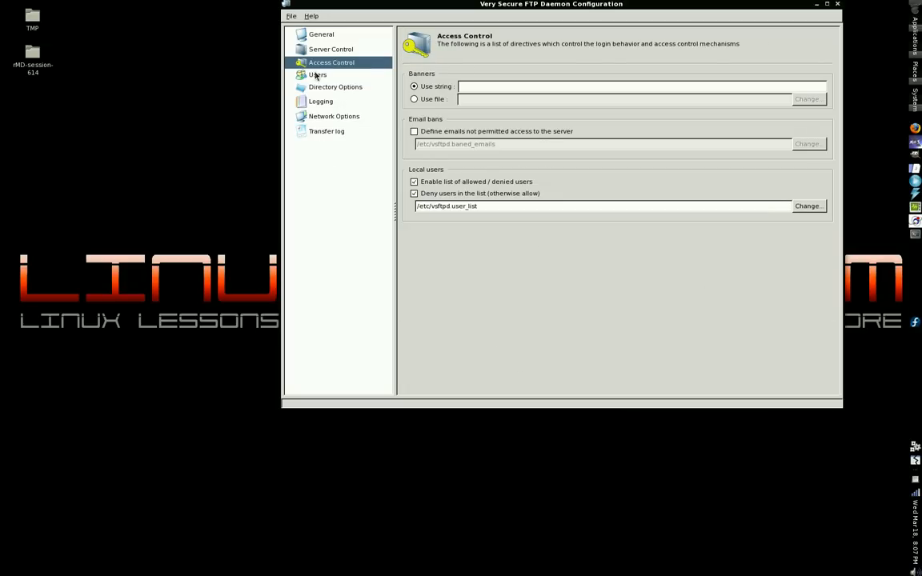
left_click(317, 75)
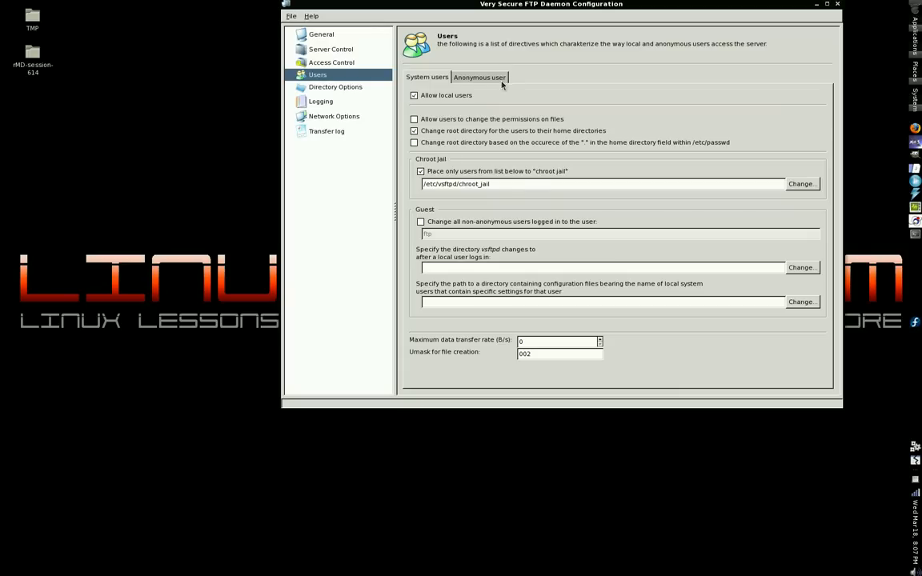
left_click(479, 77)
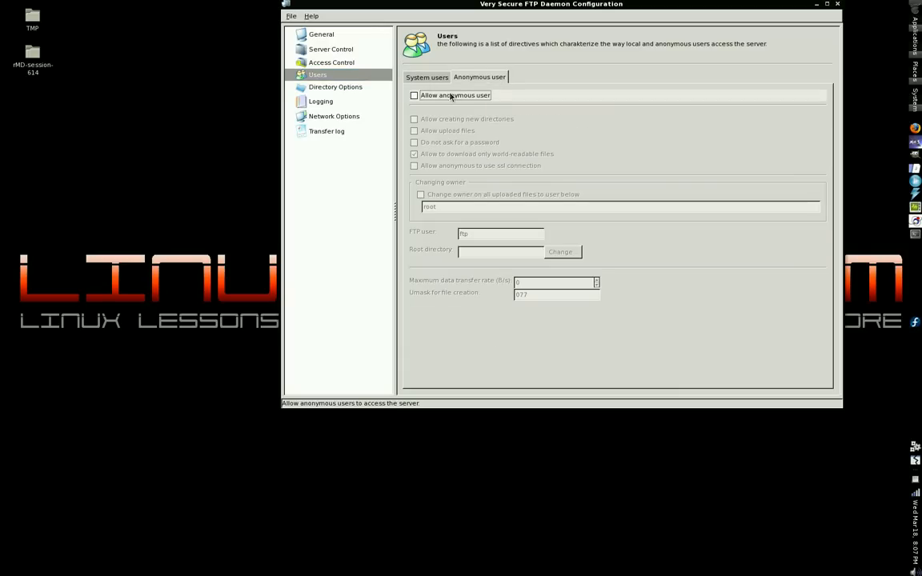
left_click(427, 77)
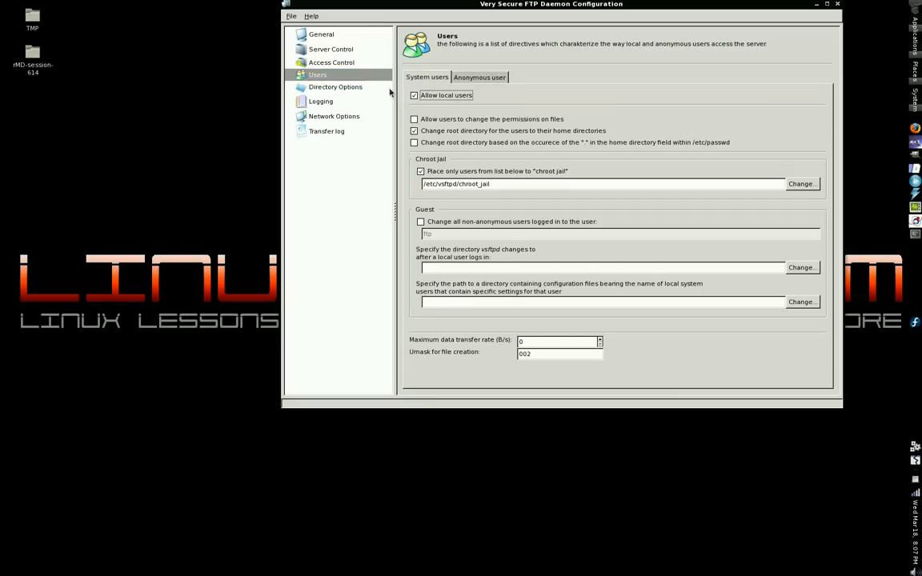
mouse_move(446, 94)
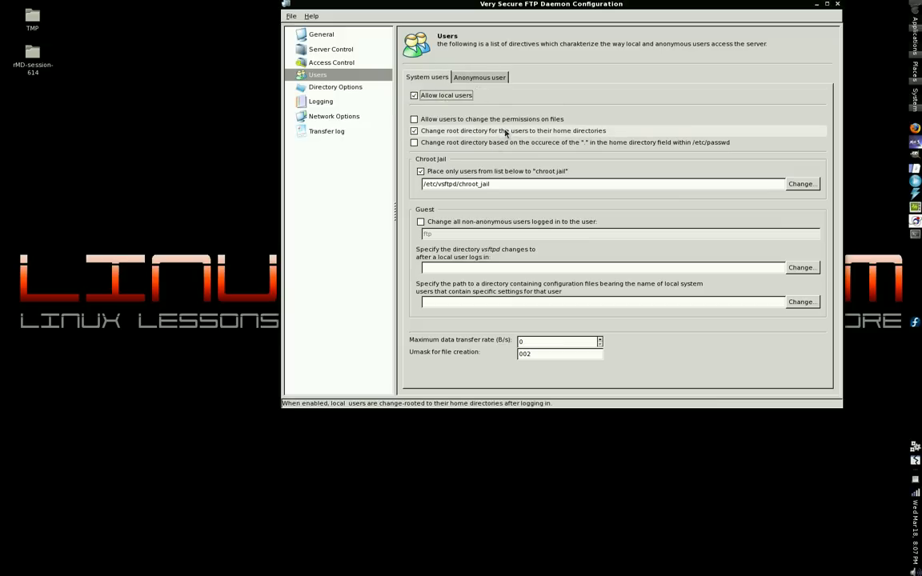
mouse_move(602, 133)
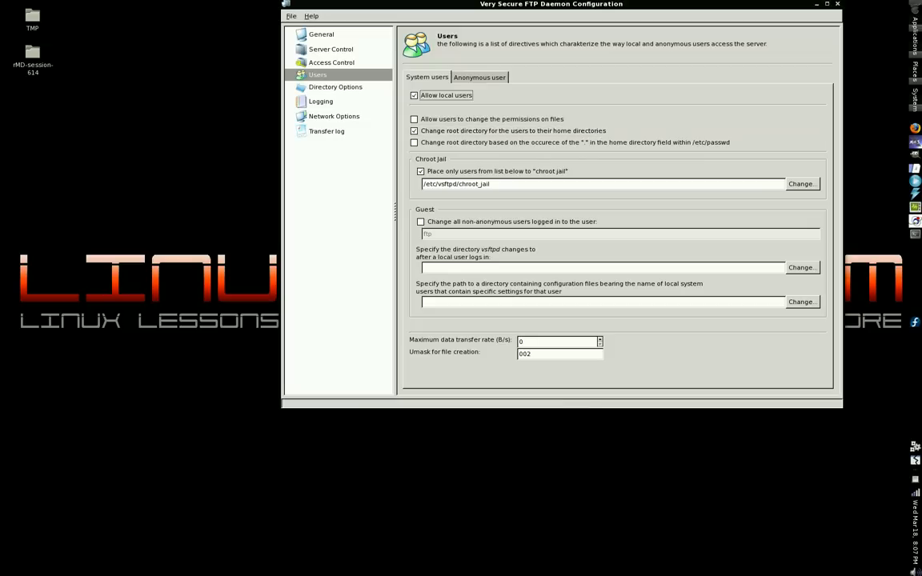
Turn off 'Place only users from list below to chroot jail' and edit the after-login directory field
left_click(421, 172)
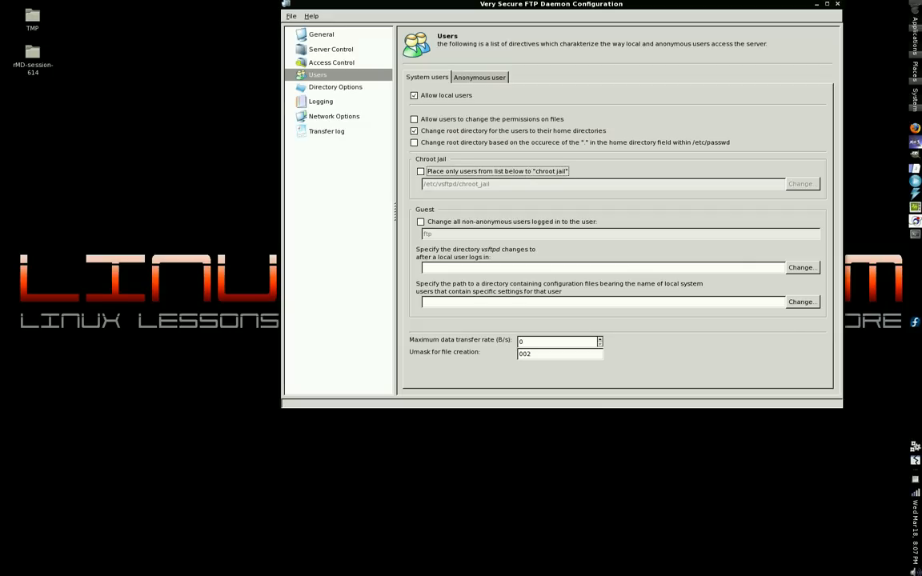
mouse_move(496, 268)
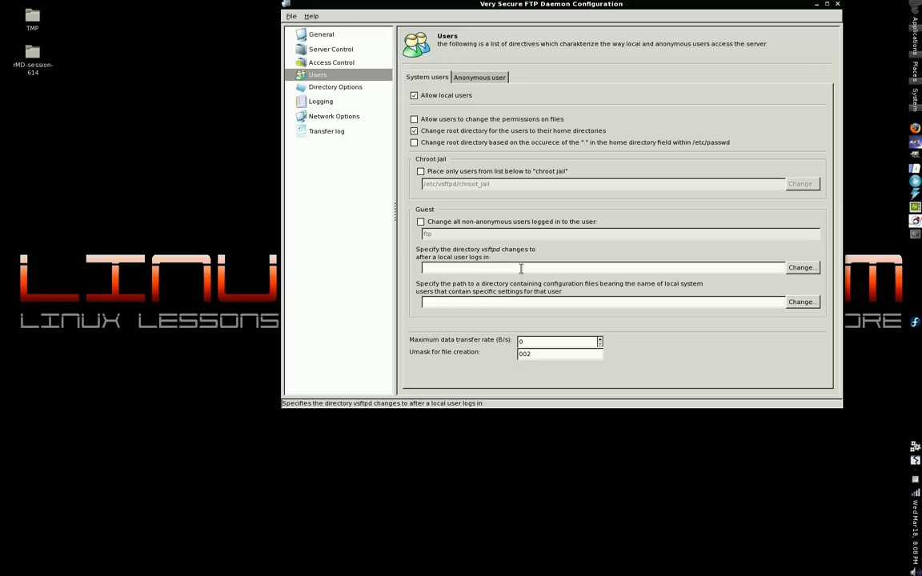
left_click(520, 267)
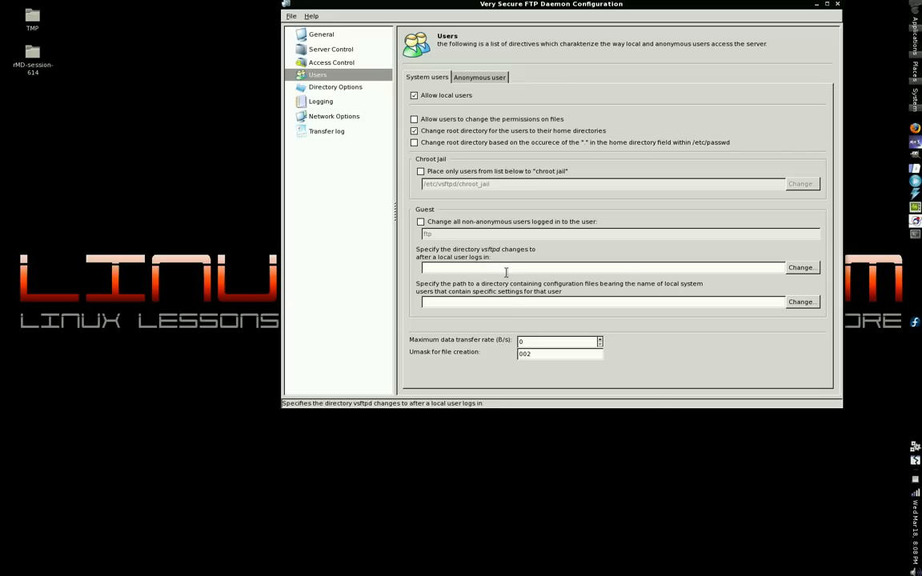
left_click(512, 267)
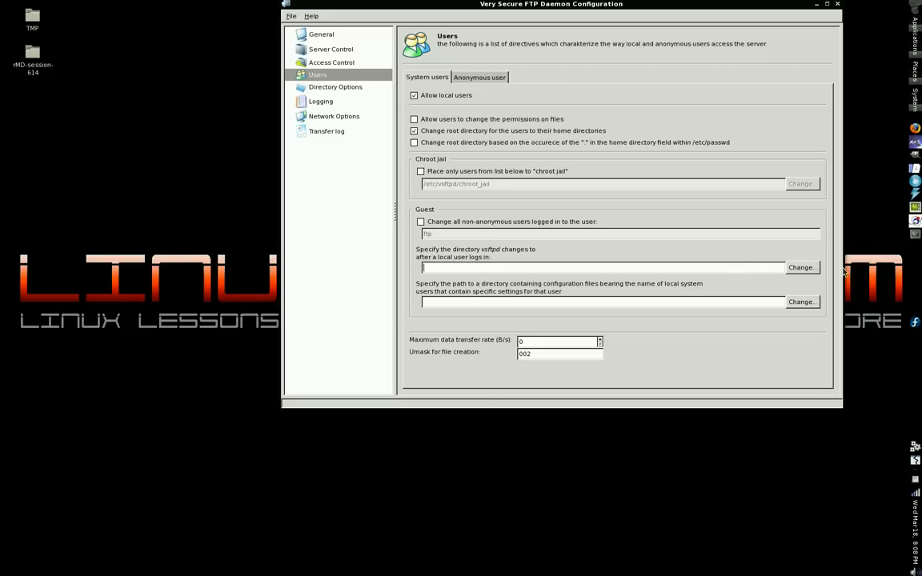
Open and cancel the after-login directory picker, browse system administration, then switch to gFTP
left_click(802, 267)
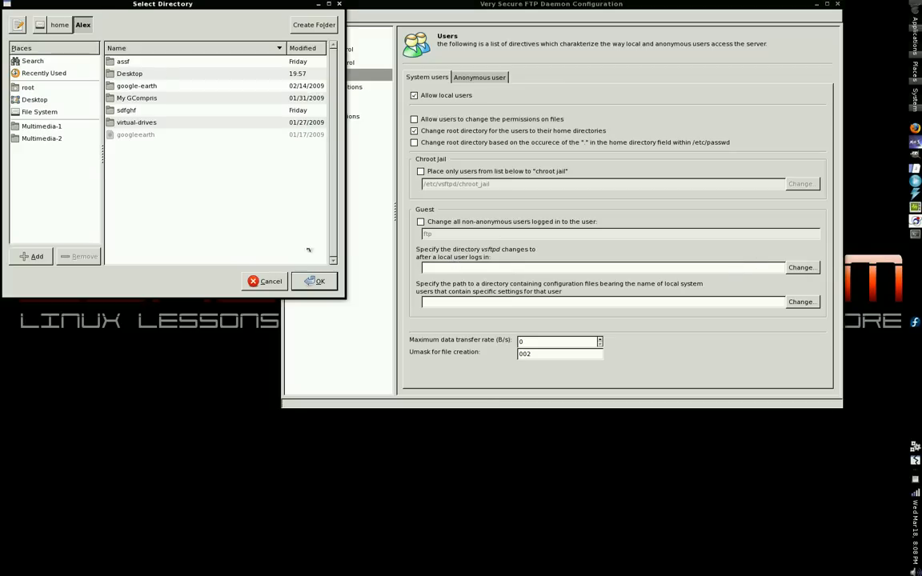
left_click(270, 281)
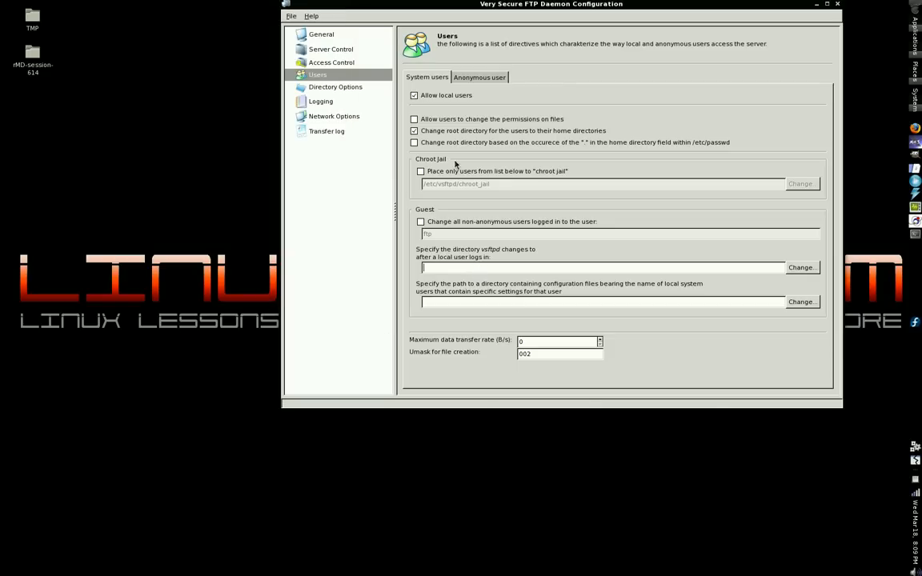
mouse_move(470, 192)
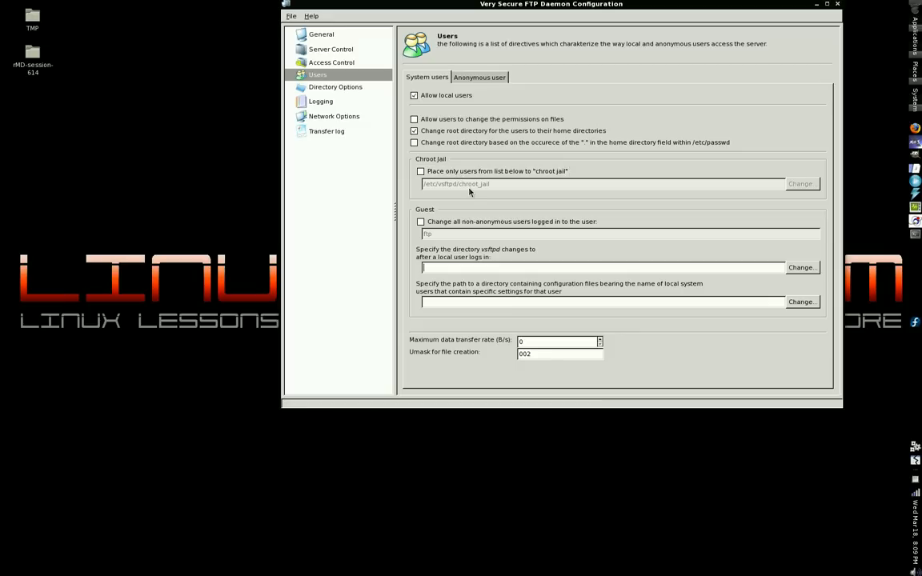
mouse_move(482, 267)
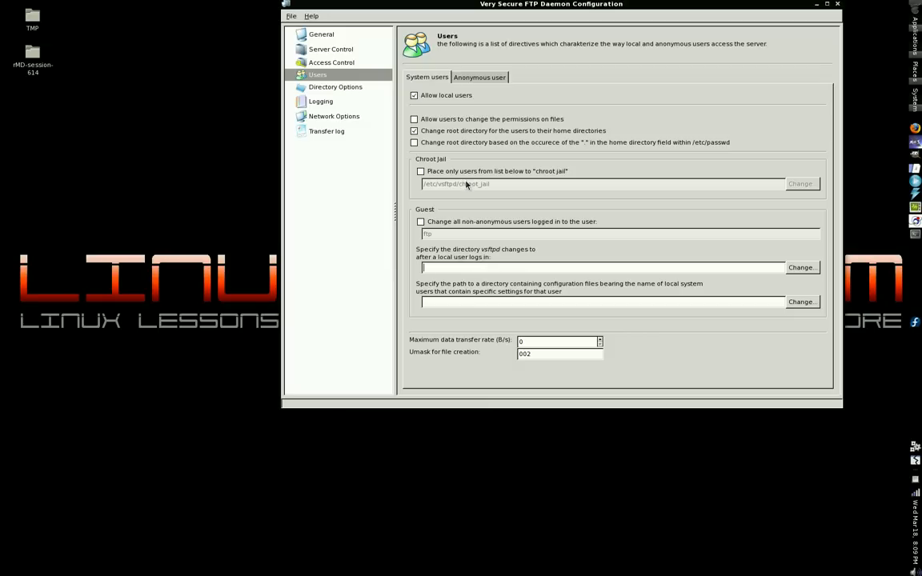
mouse_move(477, 185)
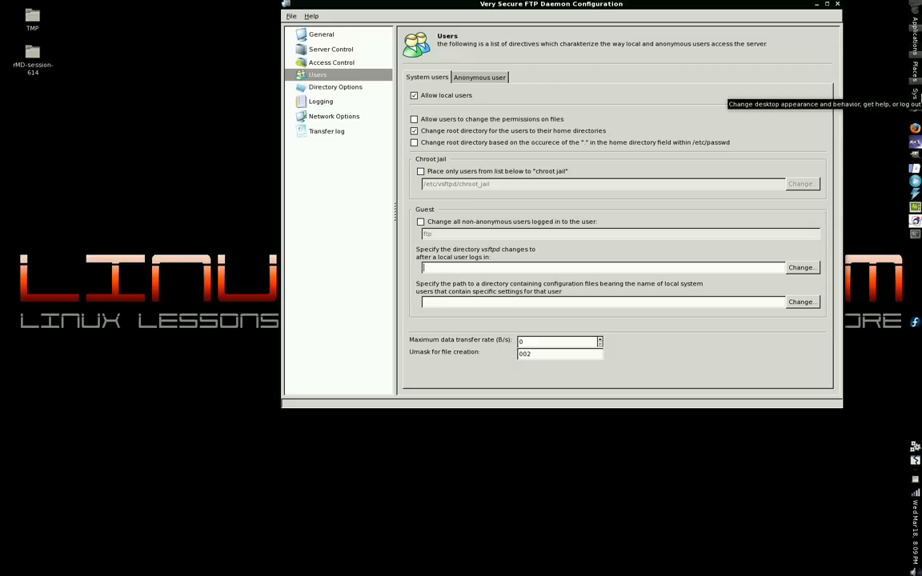
left_click(917, 104)
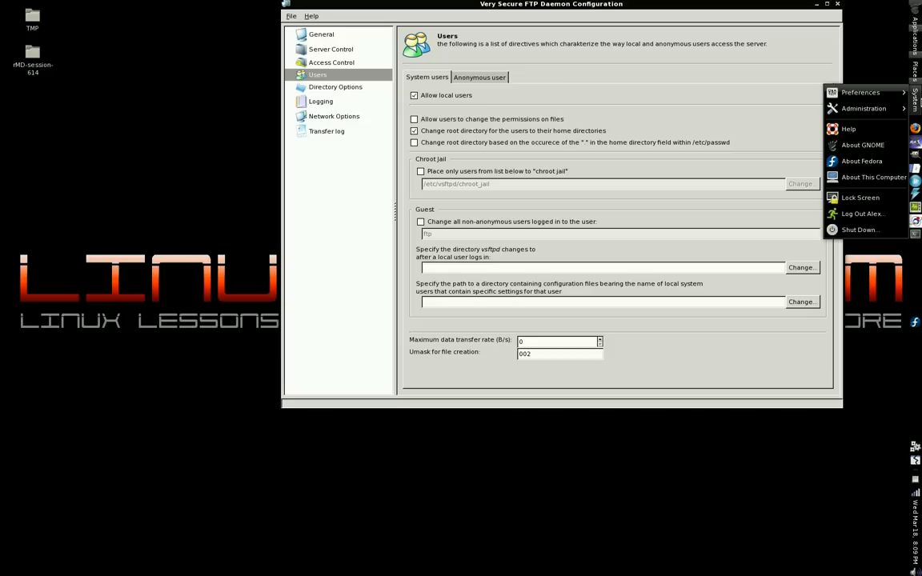
mouse_move(863, 108)
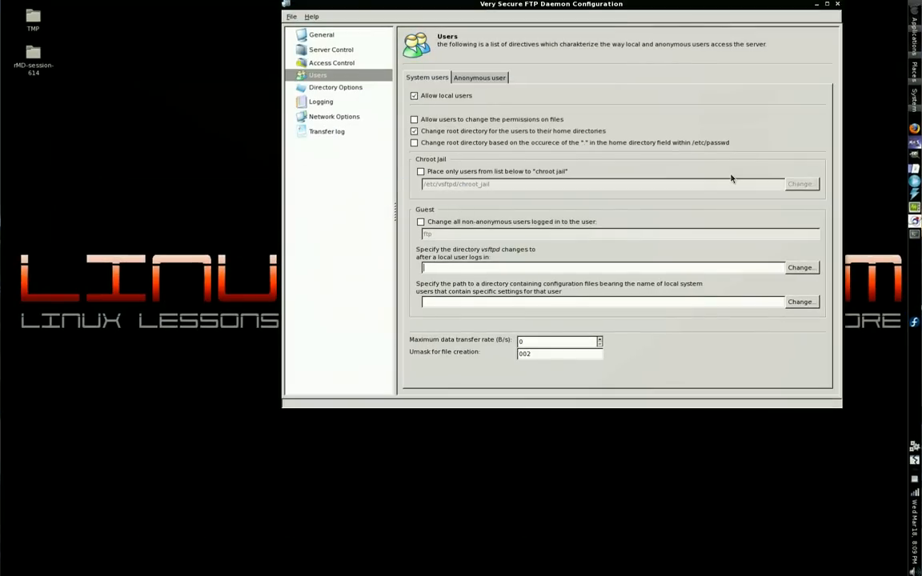
left_click(838, 4)
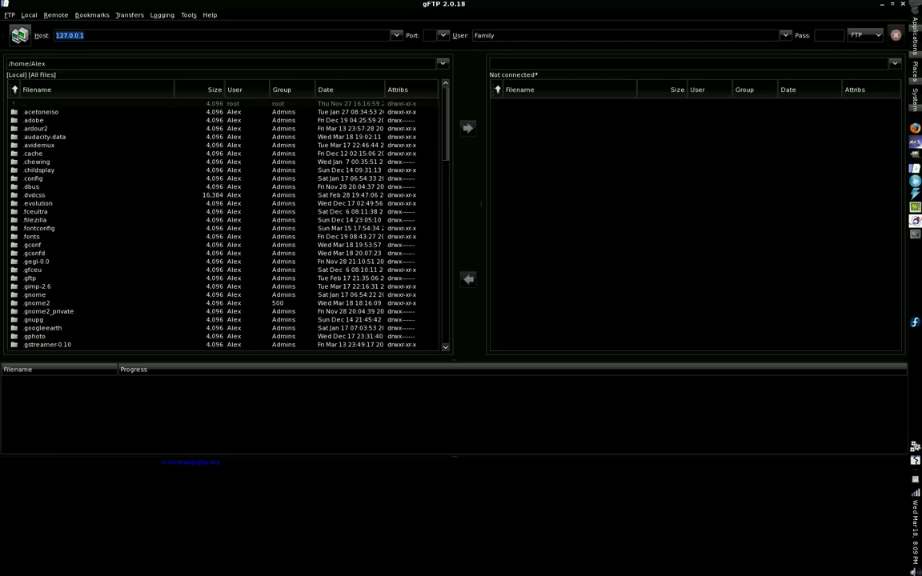
Enter the Family account password in gFTP and launch SELinux Administration
left_click(829, 36)
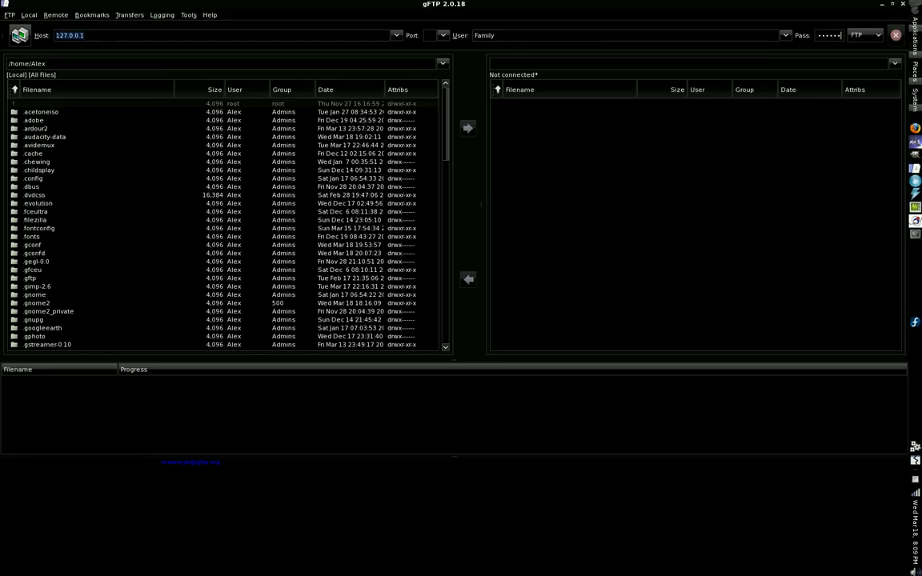
left_click(895, 35)
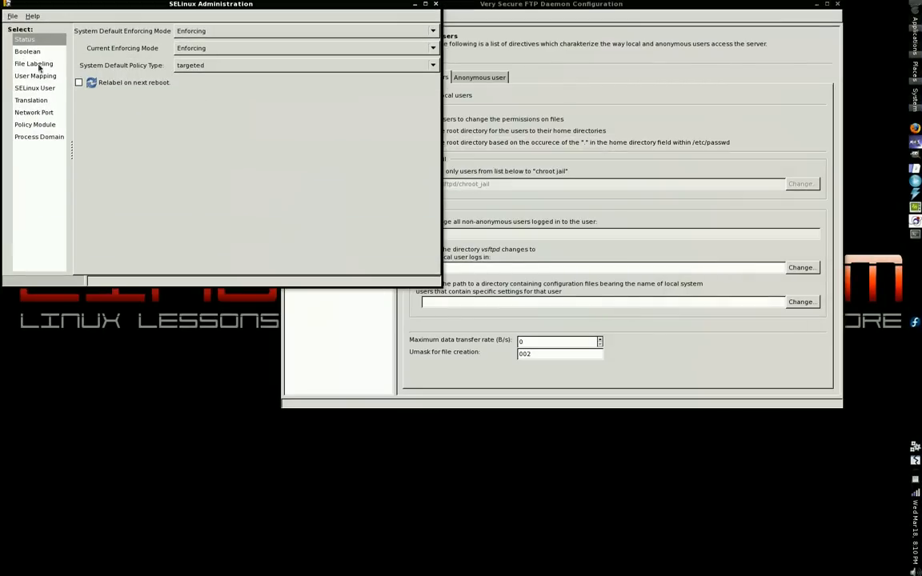
Filter the SELinux Boolean list by 'ftp' to show only FTP settings
left_click(27, 51)
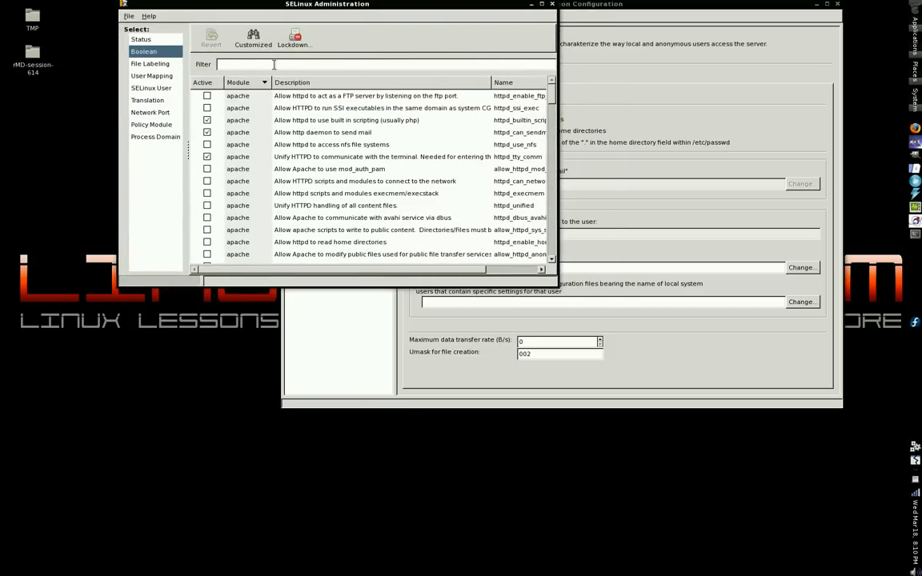
type("ftp")
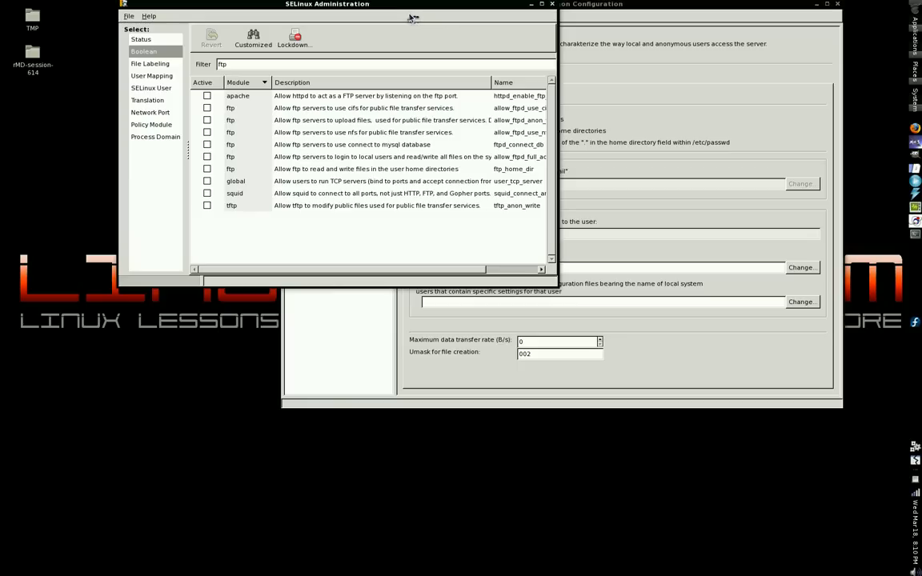
mouse_move(550, 46)
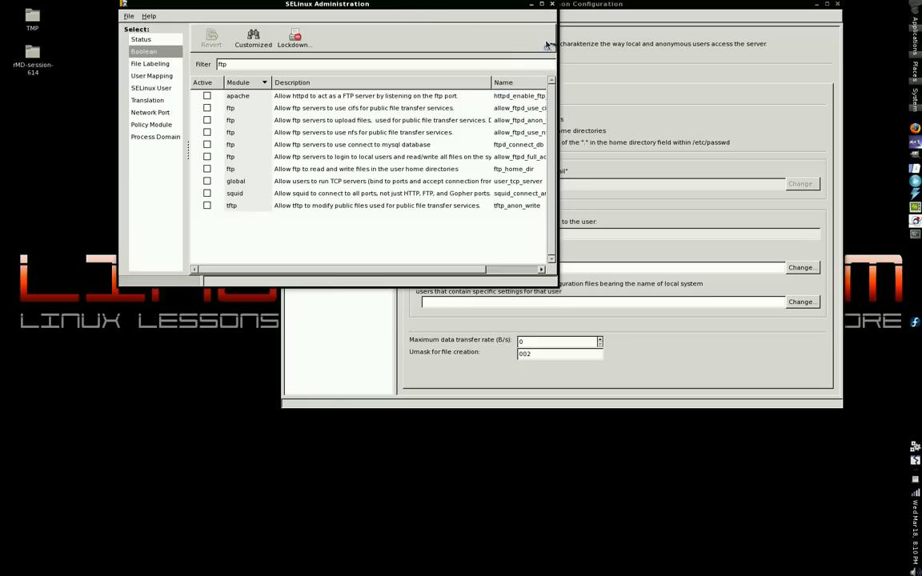
mouse_move(833, 42)
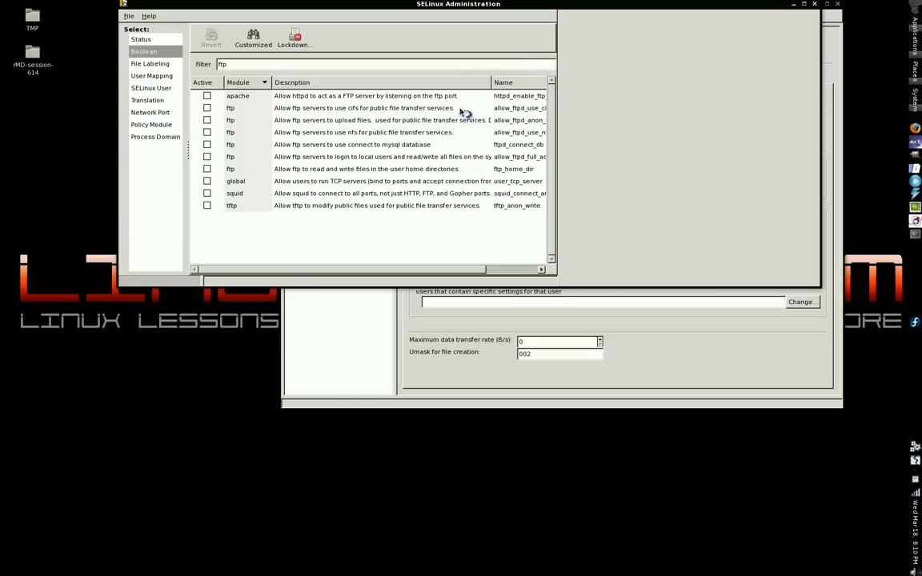
mouse_move(502, 82)
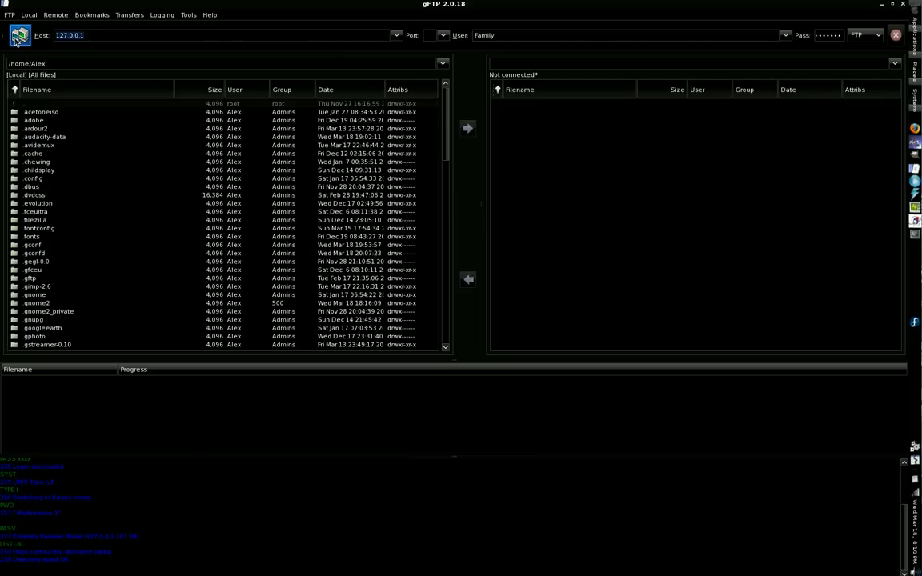
Connect to 127.0.0.1 as Family, getting a 500 OOPS cannot-change-directory error
left_click(19, 35)
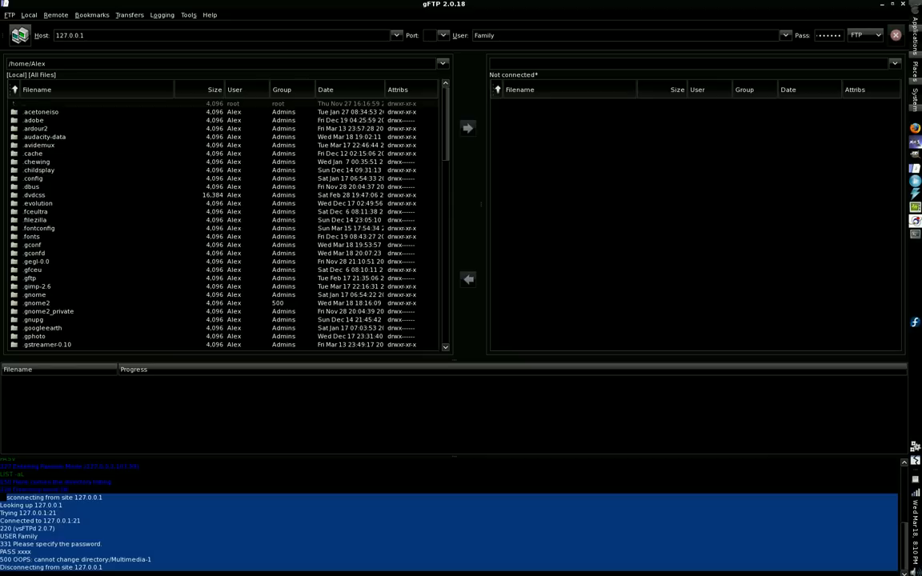
mouse_move(201, 538)
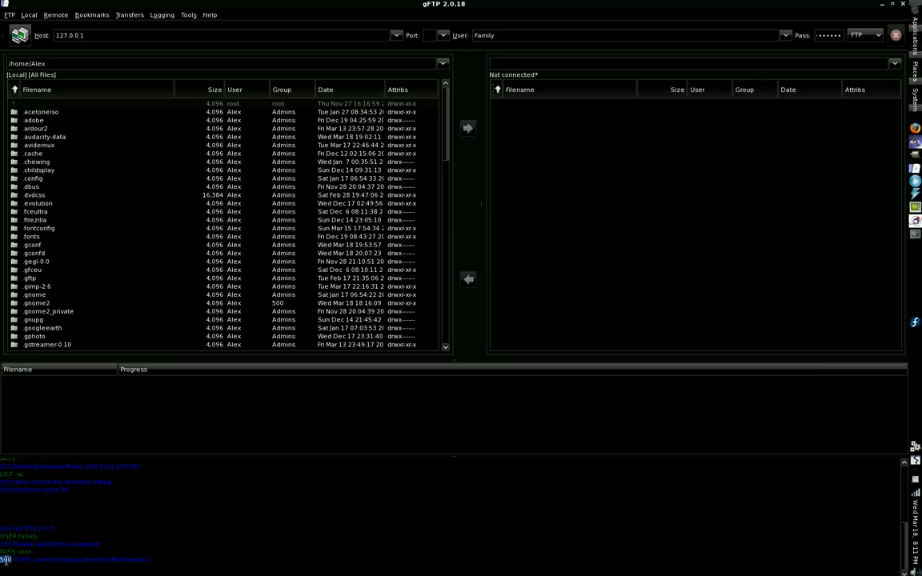
mouse_move(224, 561)
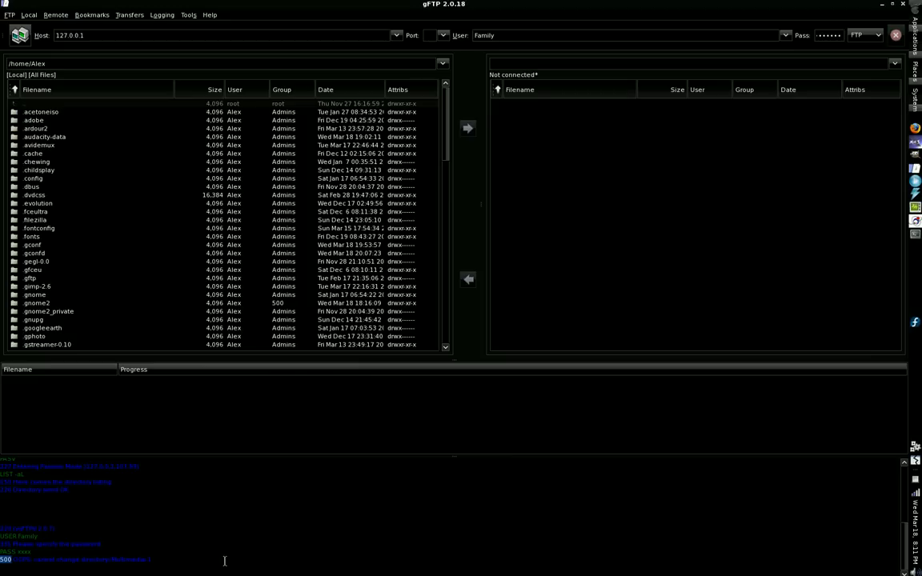
mouse_move(193, 569)
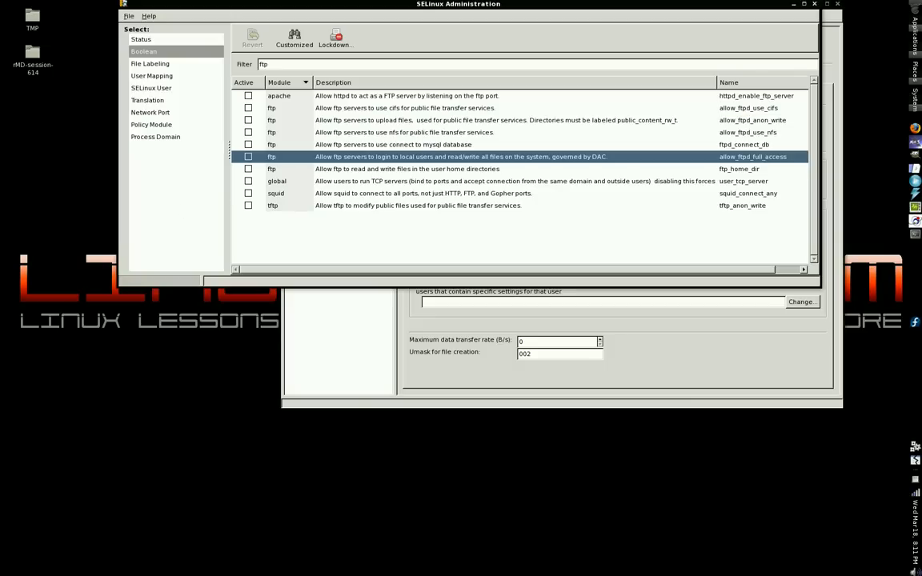
mouse_move(148, 223)
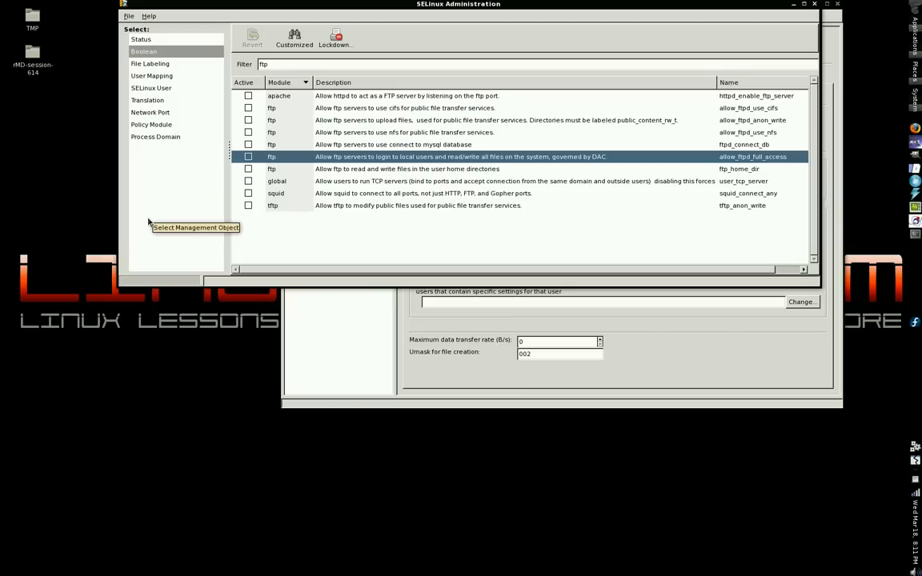
mouse_move(236, 248)
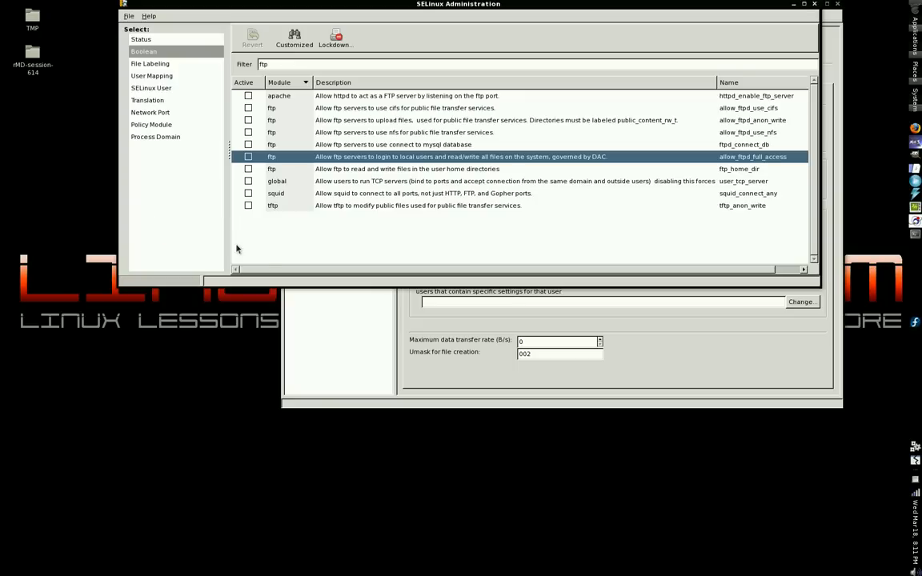
mouse_move(264, 268)
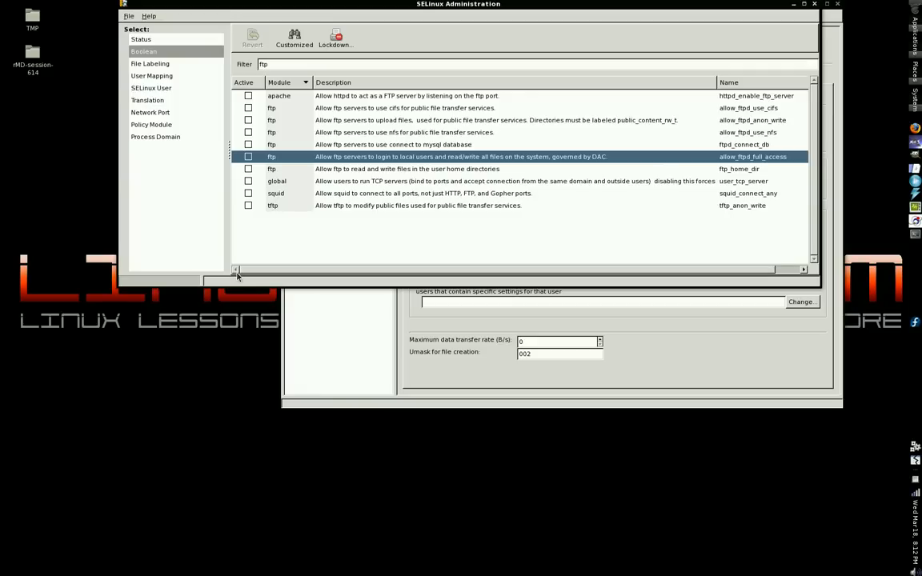
mouse_move(224, 233)
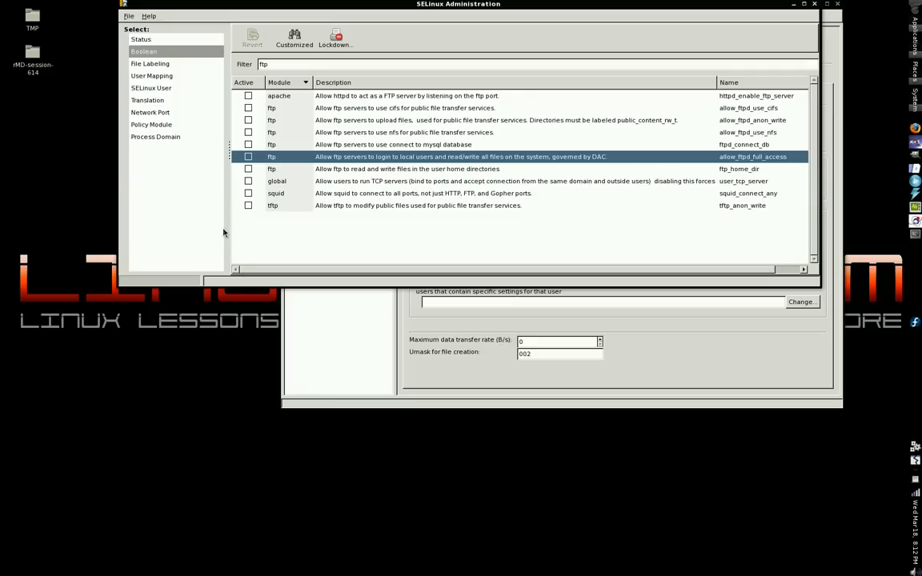
mouse_move(251, 211)
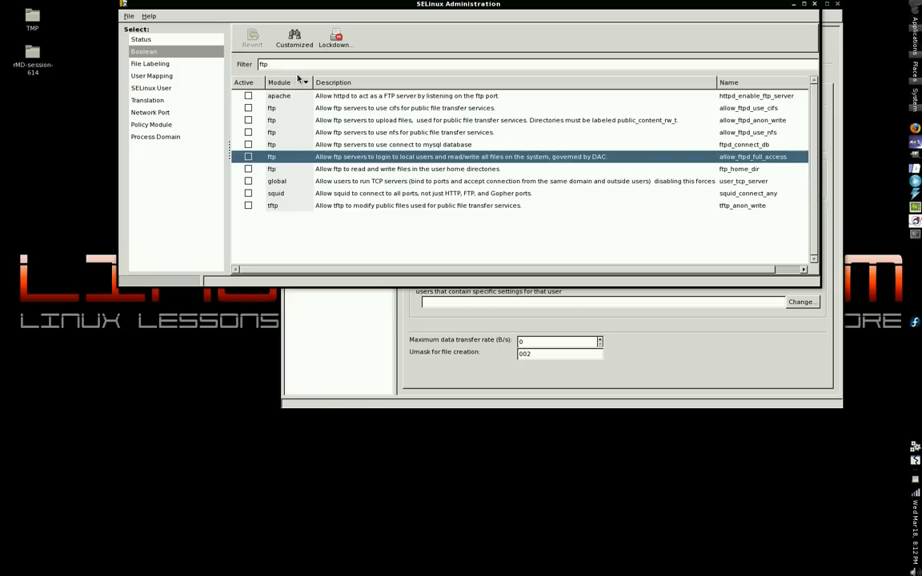
mouse_move(357, 108)
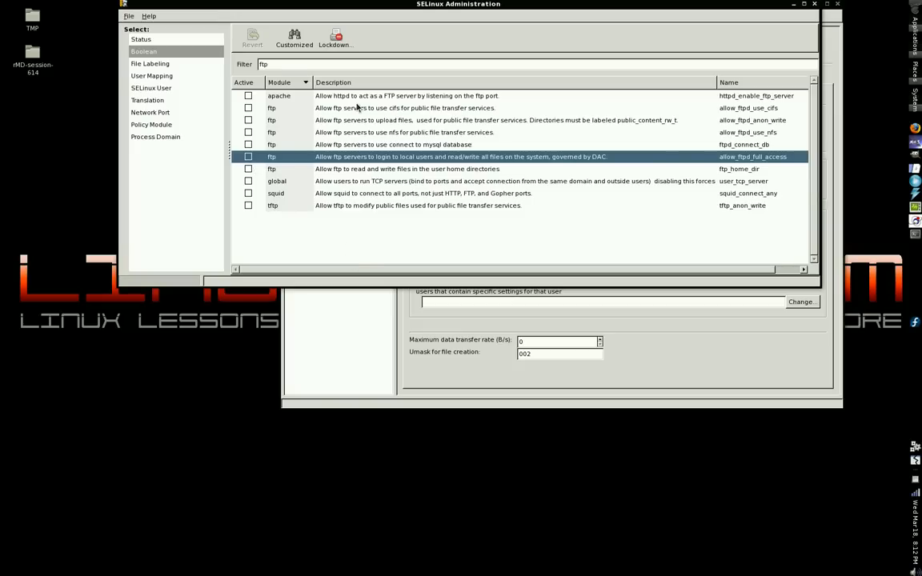
mouse_move(328, 136)
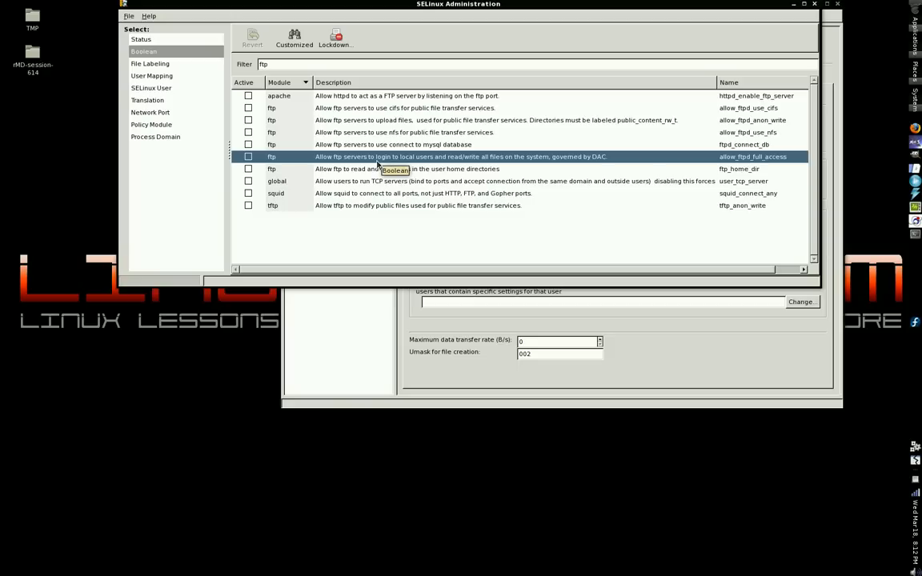
mouse_move(327, 163)
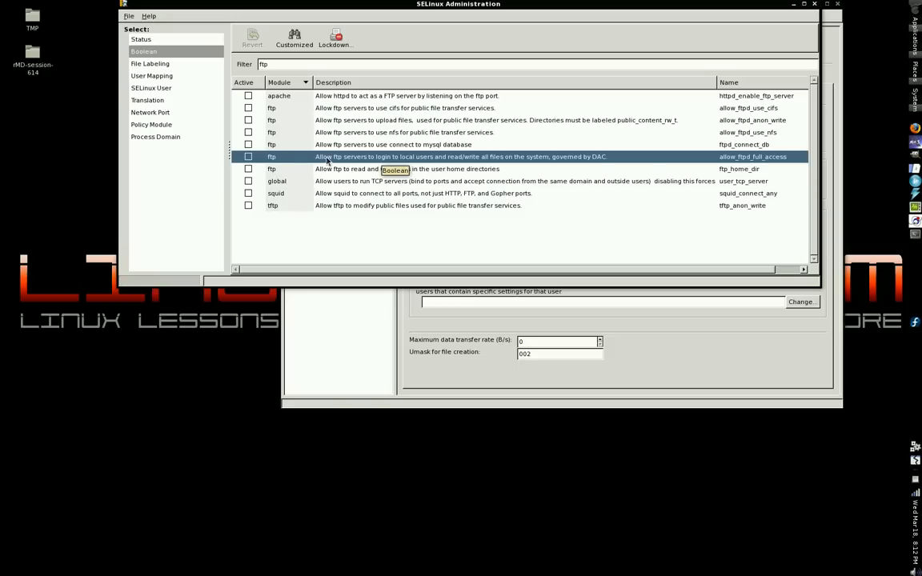
mouse_move(368, 164)
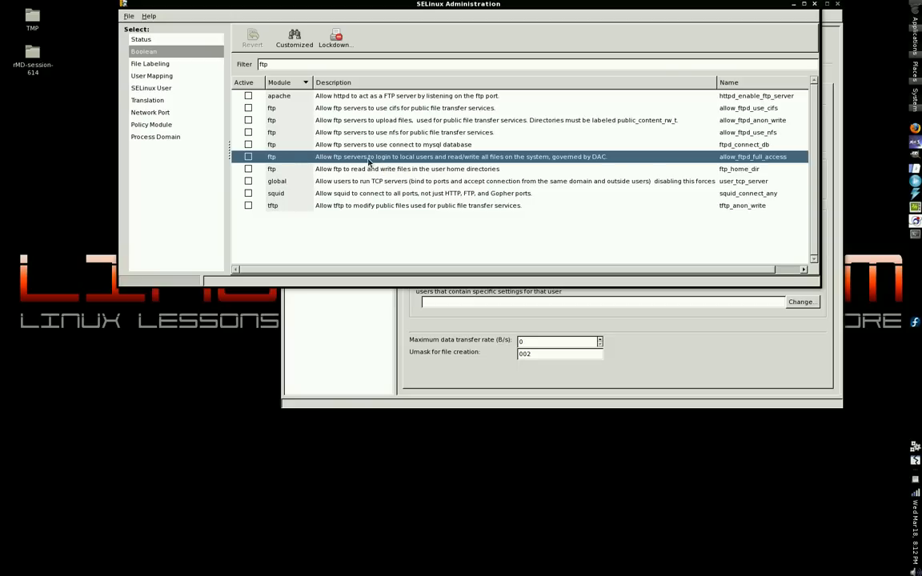
double_click(386, 169)
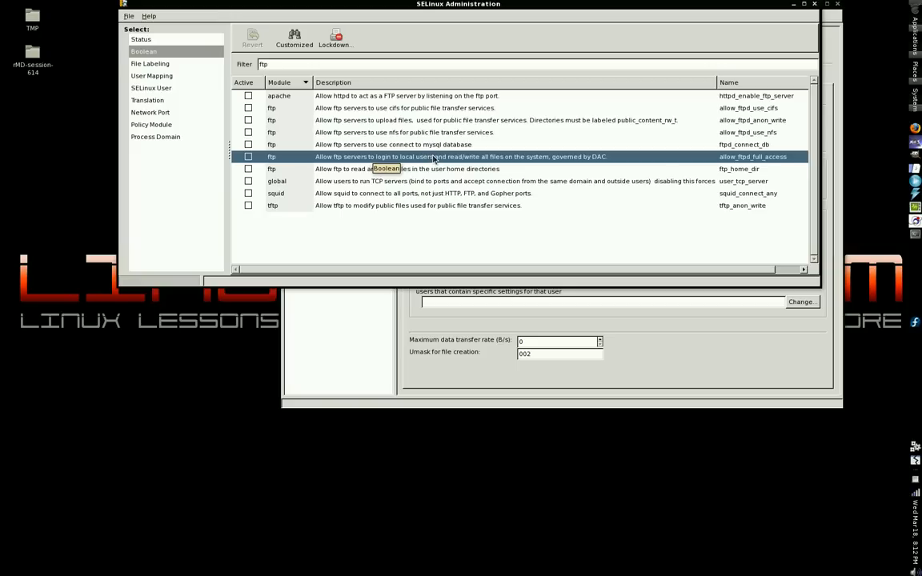
mouse_move(526, 156)
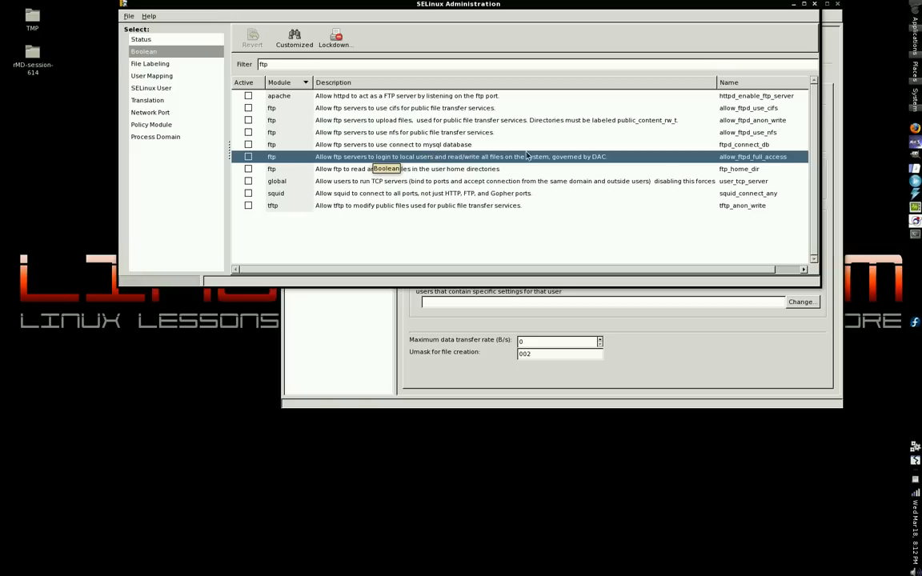
mouse_move(548, 159)
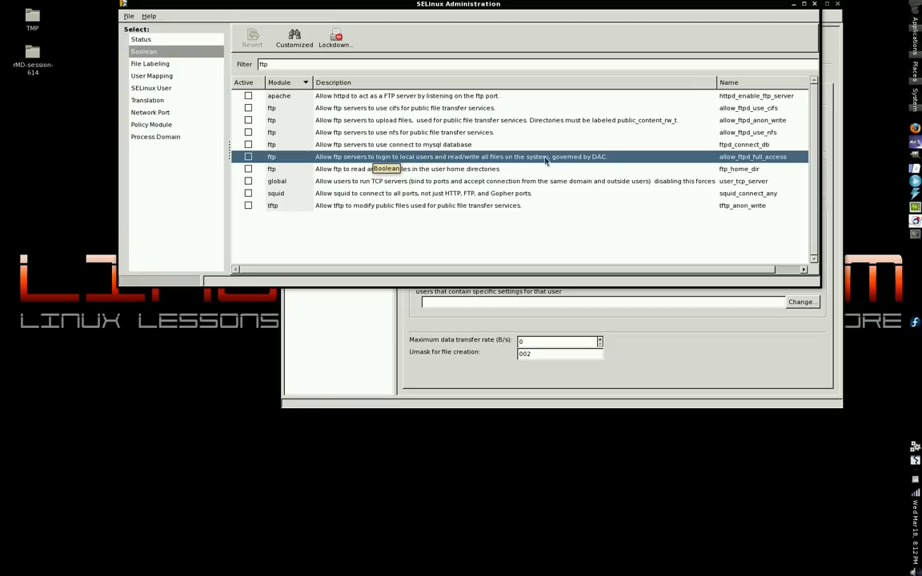
left_click(248, 157)
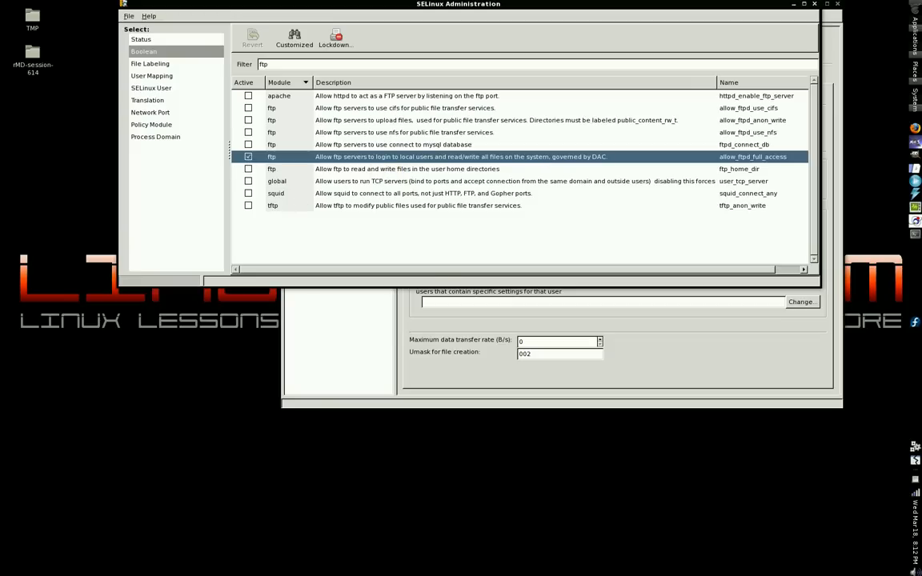
mouse_move(430, 271)
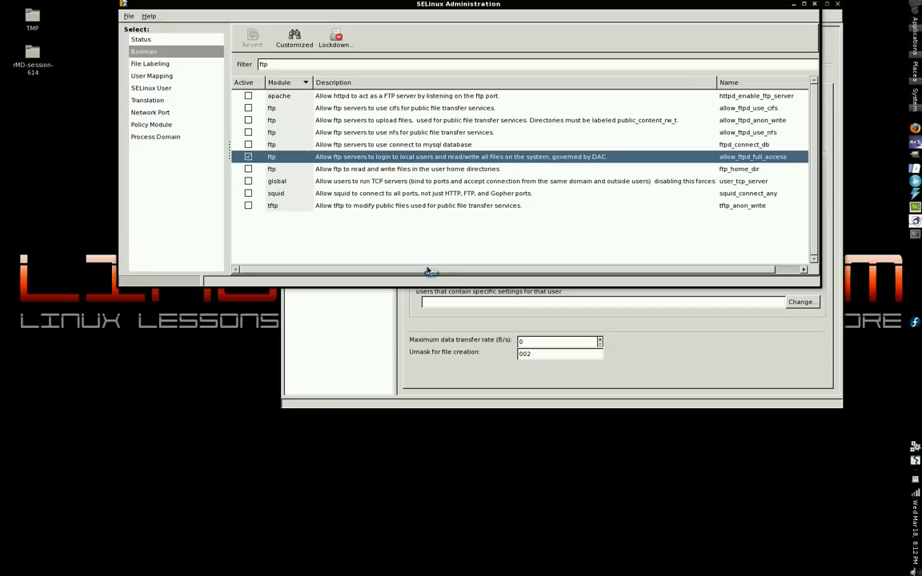
mouse_move(431, 272)
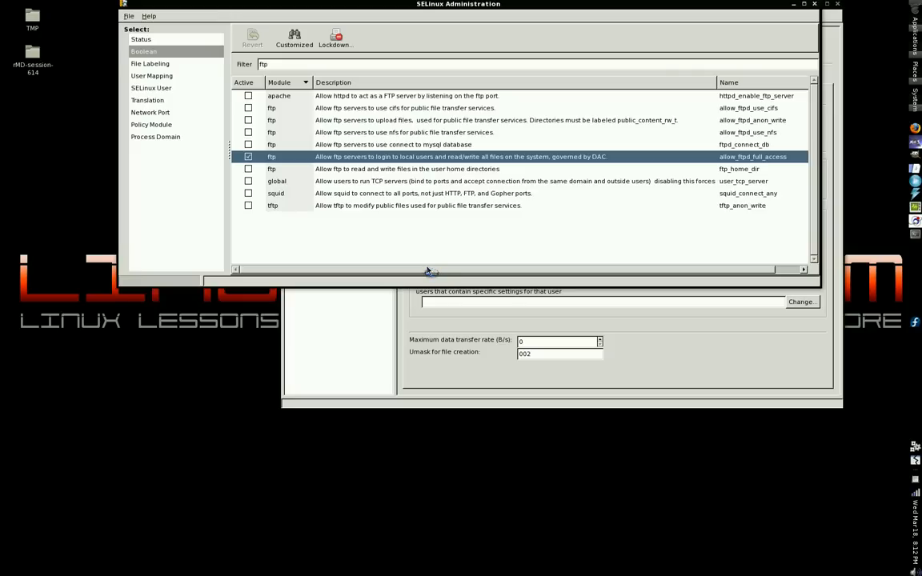
mouse_move(432, 273)
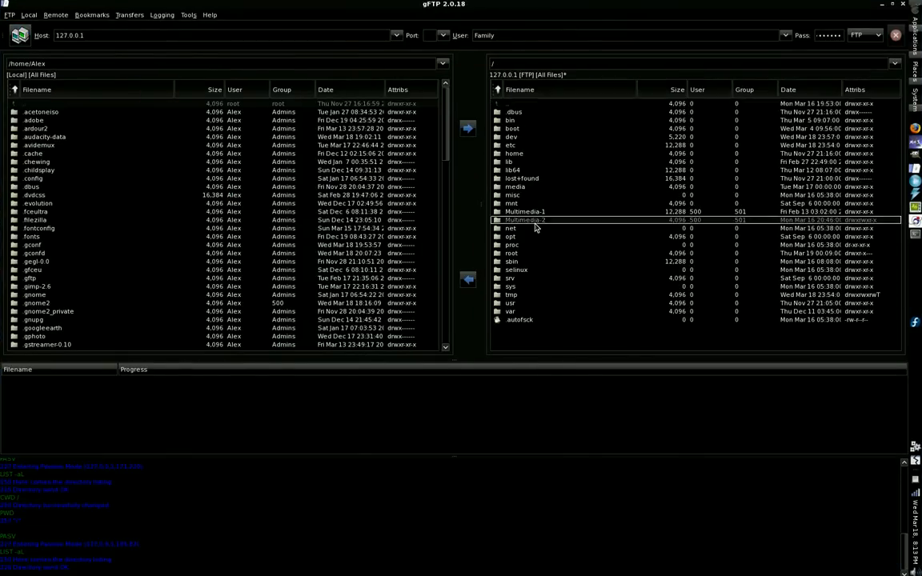
Open Multimedia-2, reconnect as Family, try the root folder, then open /home
double_click(525, 219)
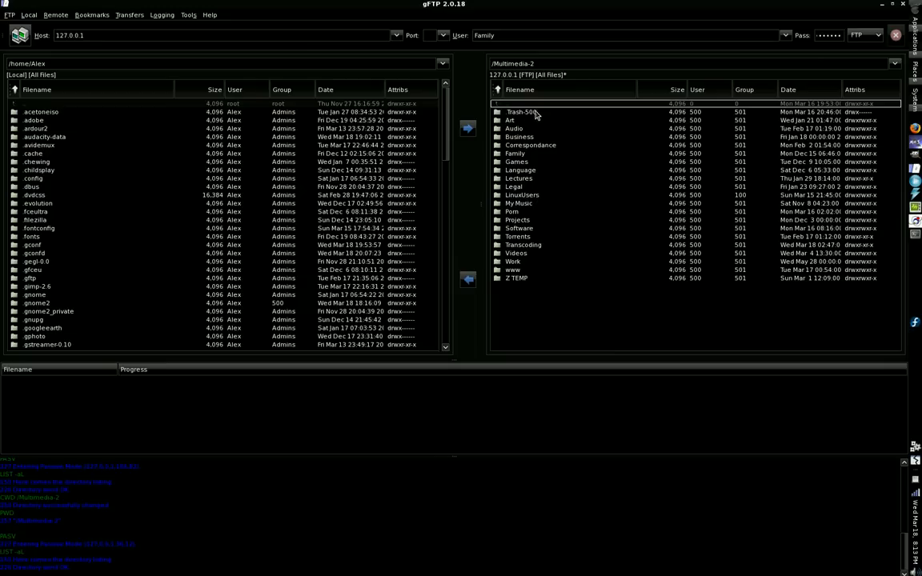
left_click(20, 35)
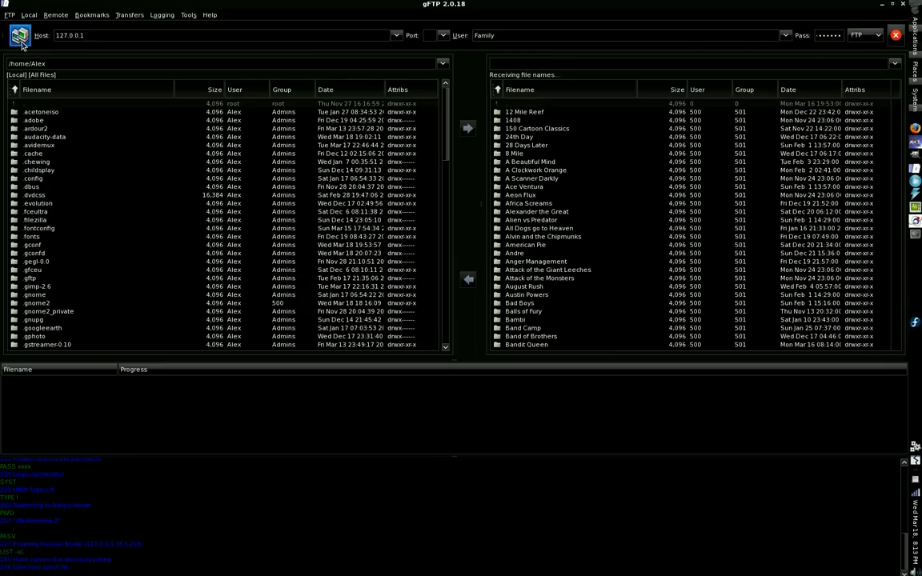
left_click(19, 35)
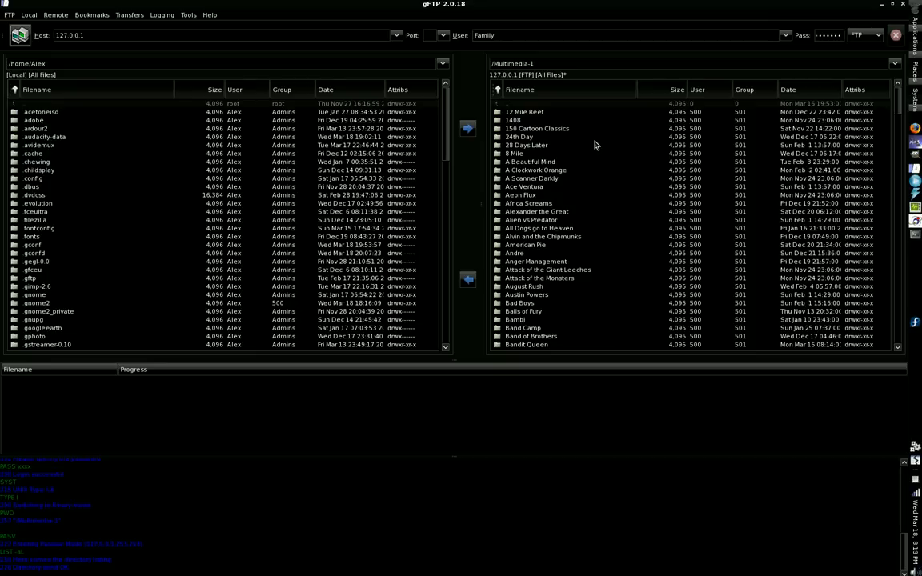
mouse_move(559, 105)
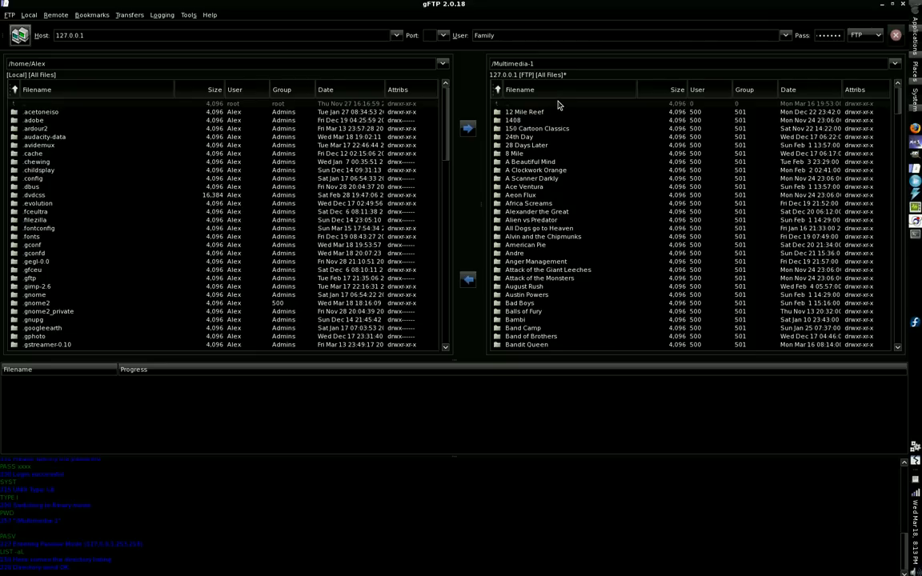
mouse_move(576, 106)
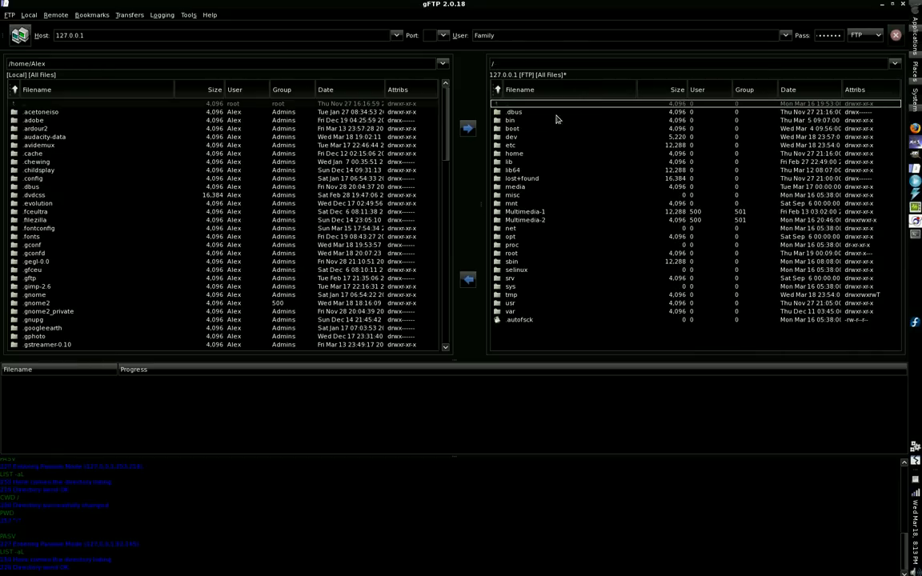
left_click(511, 287)
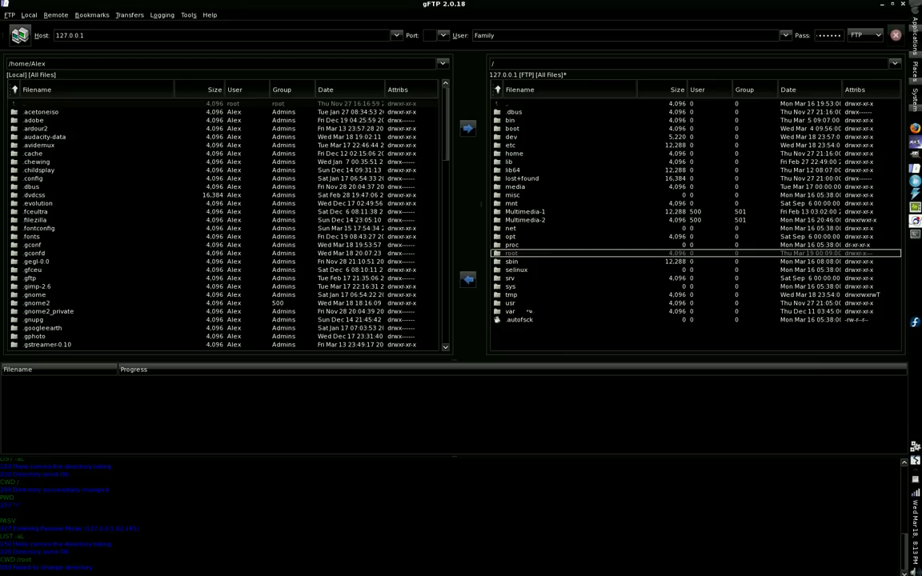
double_click(515, 153)
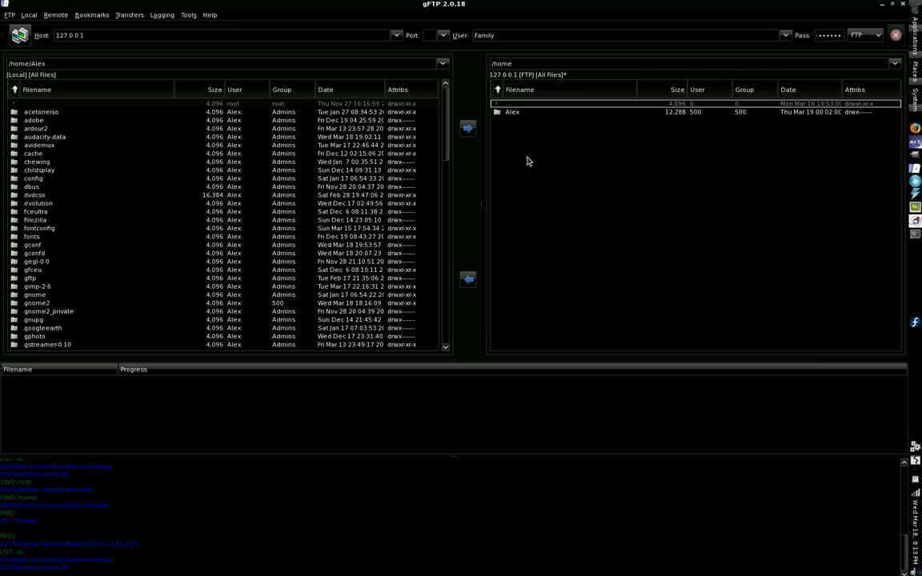
mouse_move(652, 190)
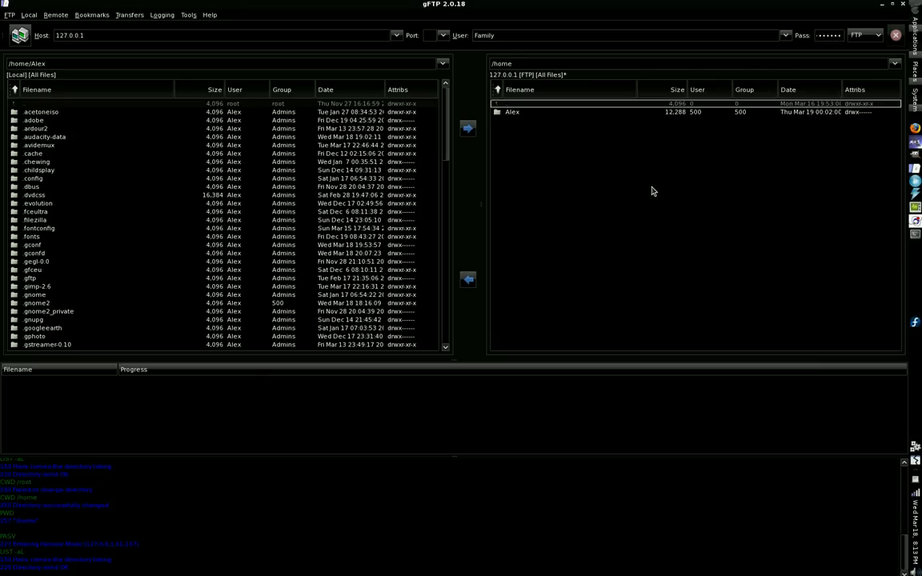
mouse_move(542, 209)
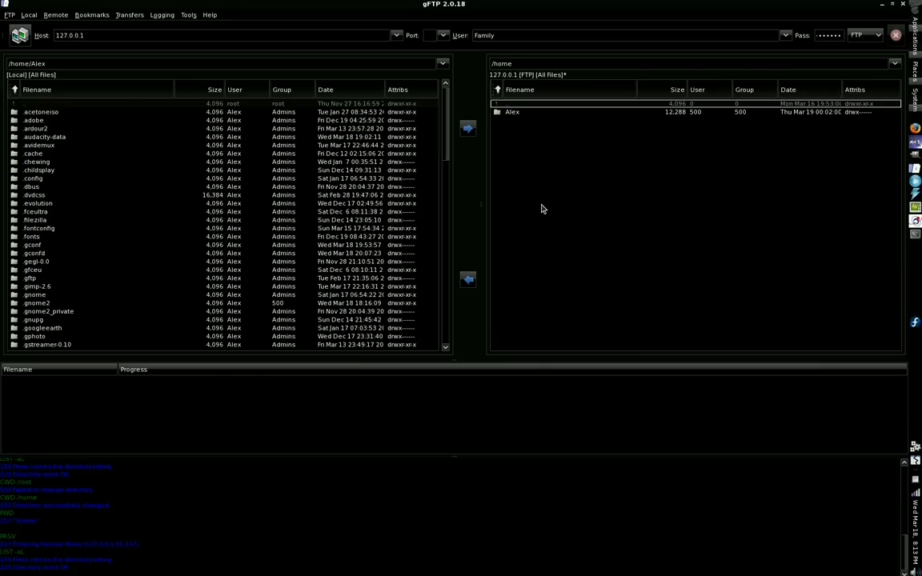
Log in as LinuxUser with its password, rejected with 530 Login incorrect
left_click(525, 35)
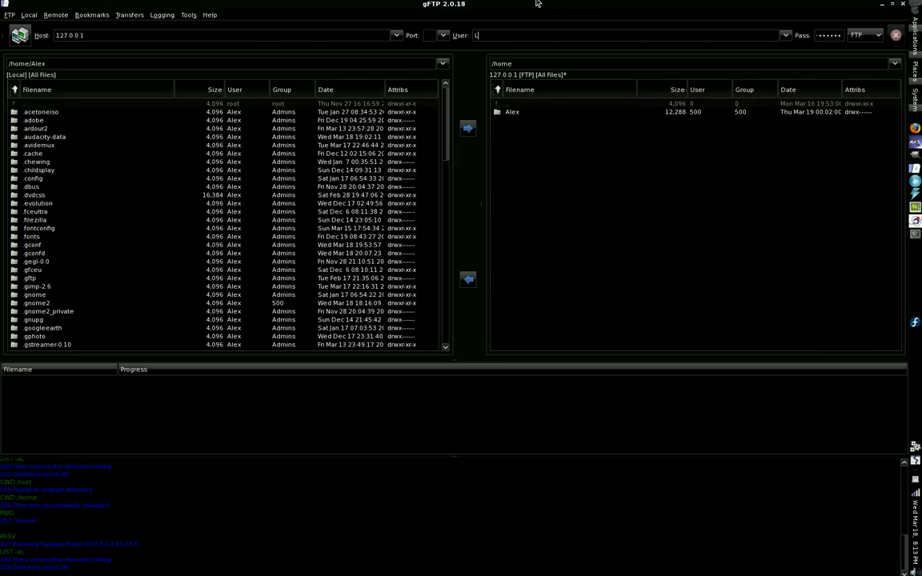
type("inuxUser")
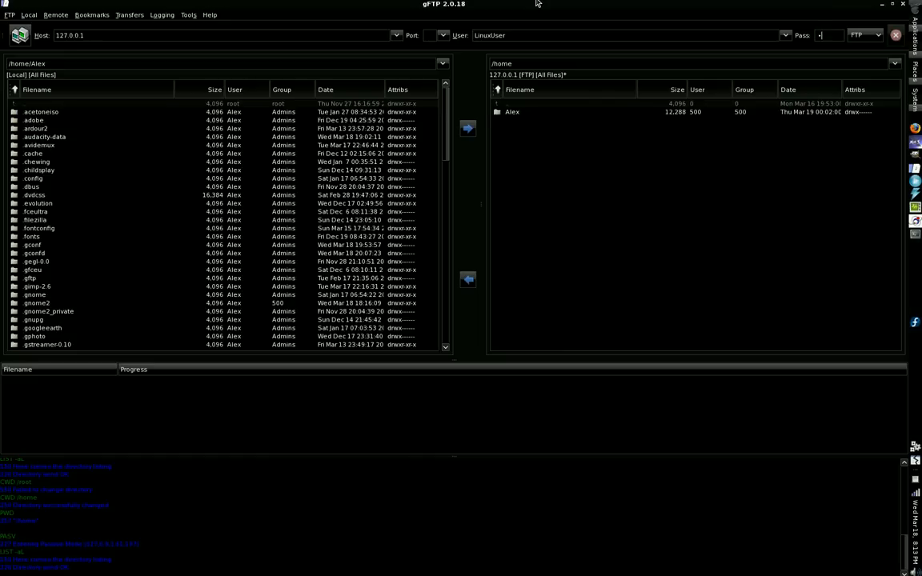
type("password")
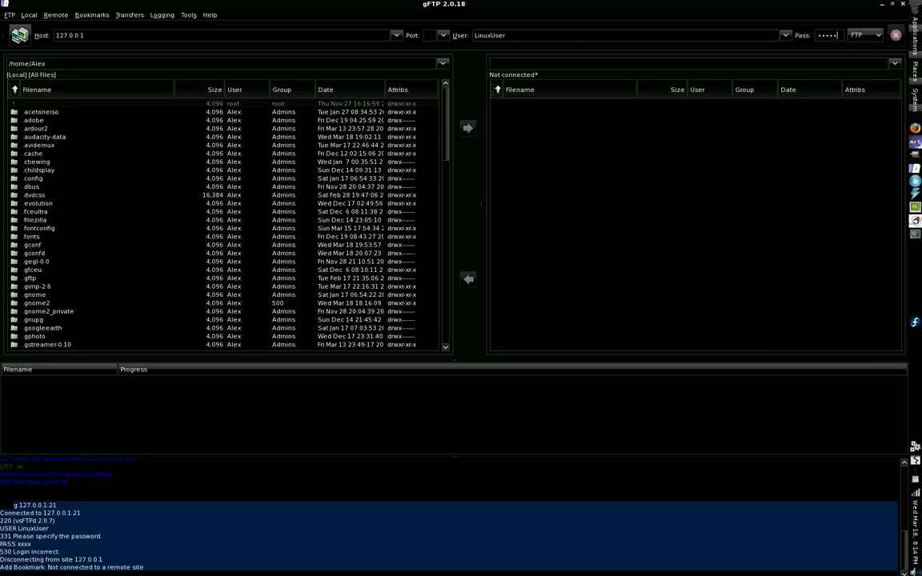
type("•")
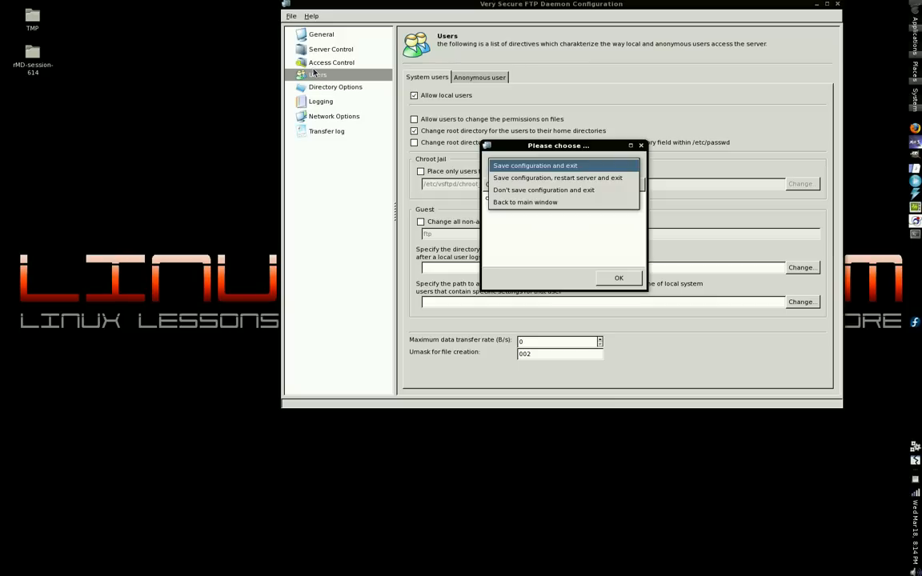
Save and exit the configuration, confirming chroot_list_enable changed from YES to NO
left_click(535, 165)
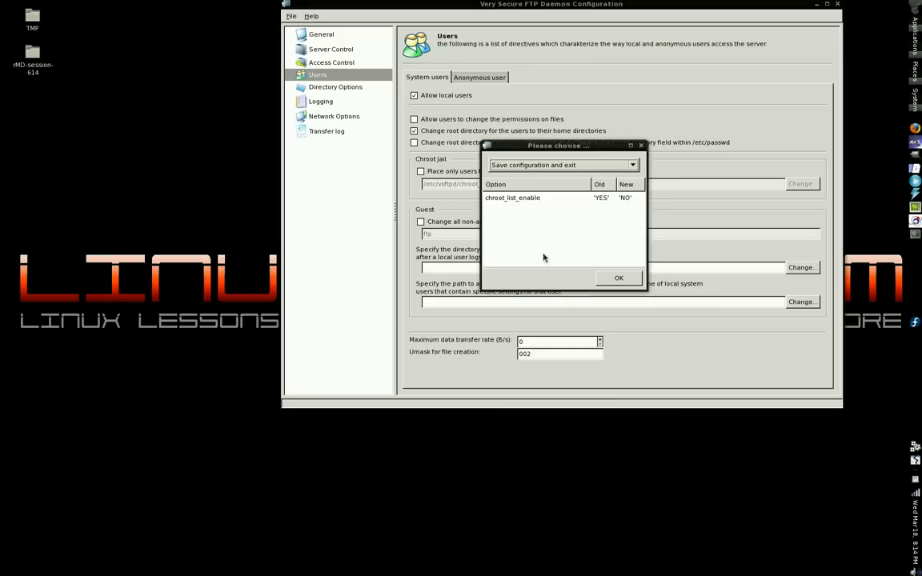
left_click(618, 278)
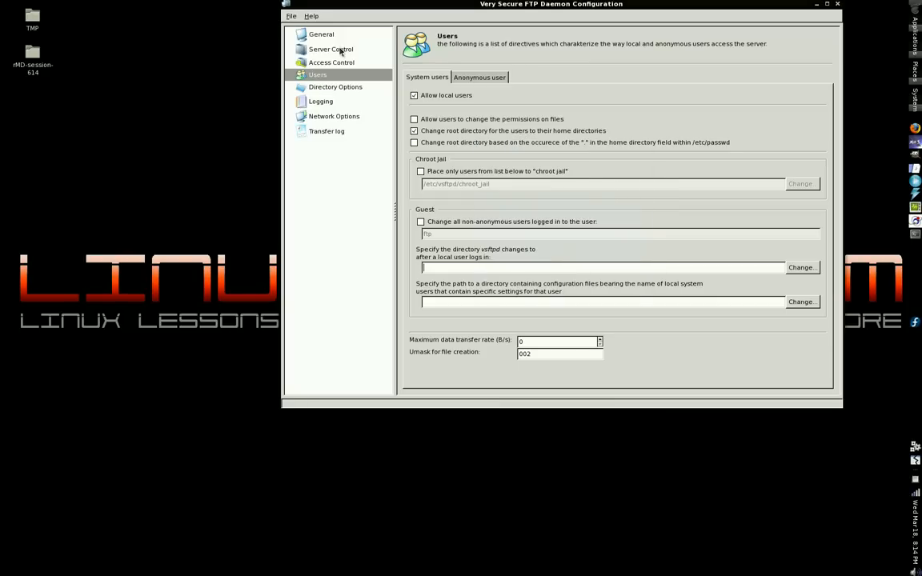
left_click(331, 49)
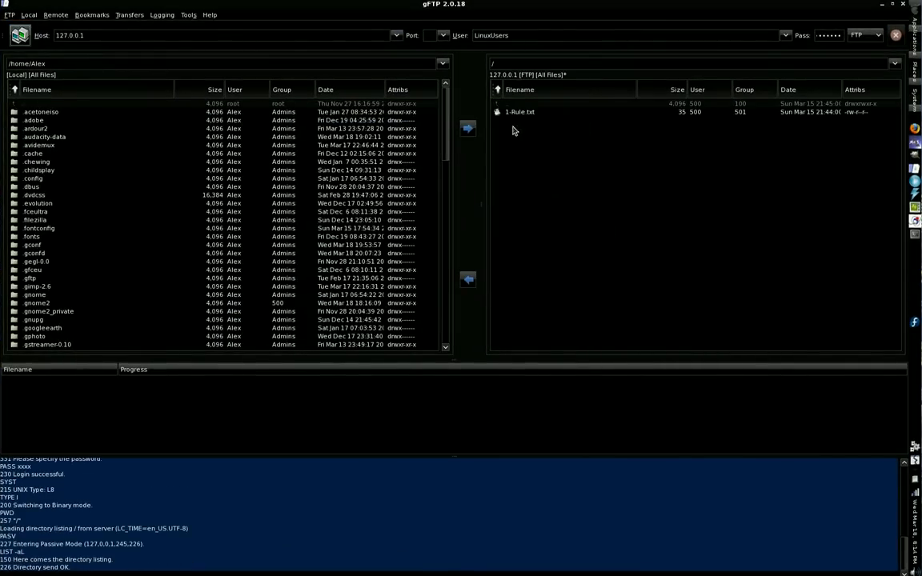
Log in to gFTP as Family and try moving above its home folder with '..'
left_click(521, 103)
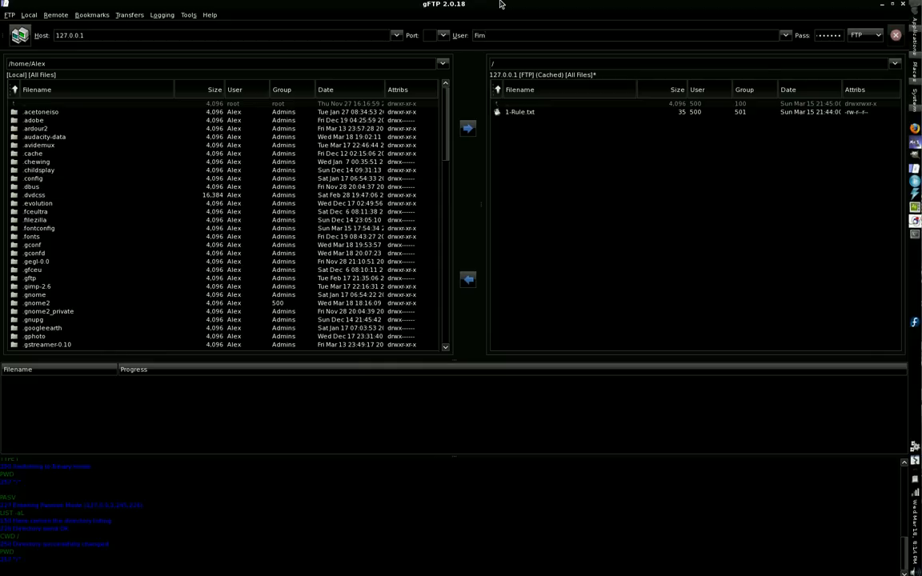
type("Family")
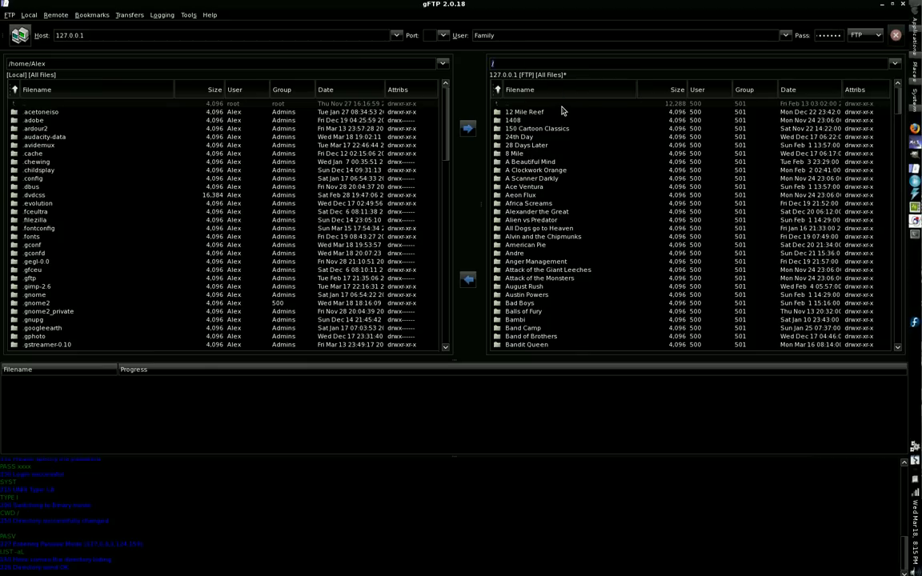
mouse_move(522, 75)
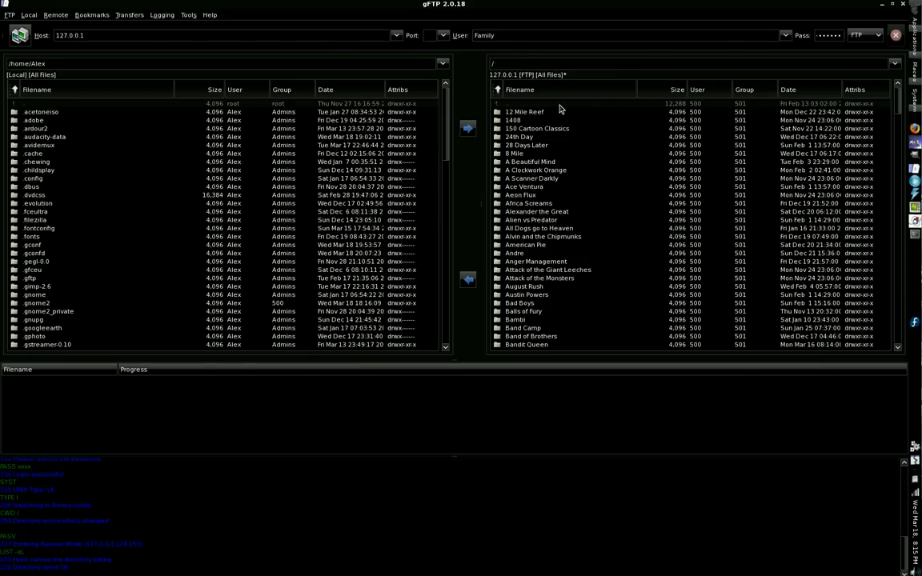
left_click(525, 111)
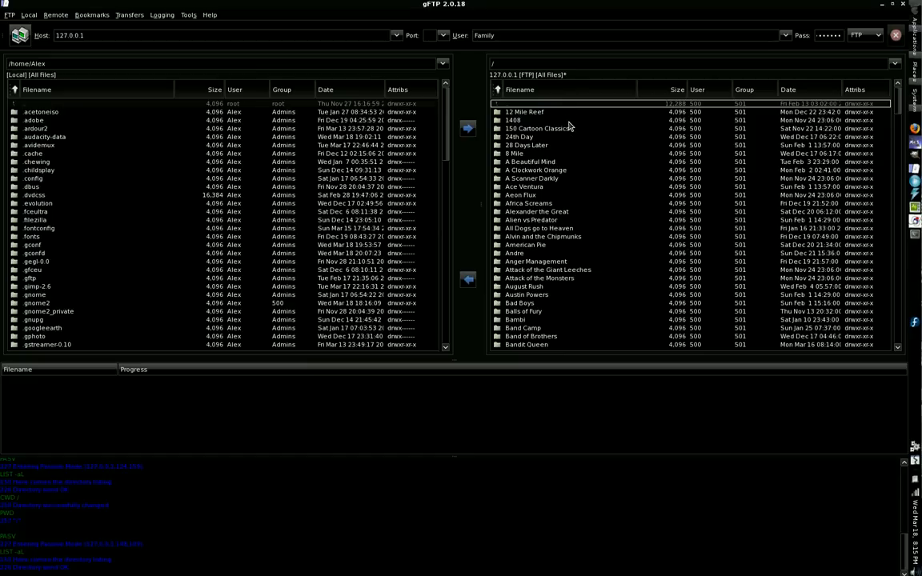
mouse_move(601, 177)
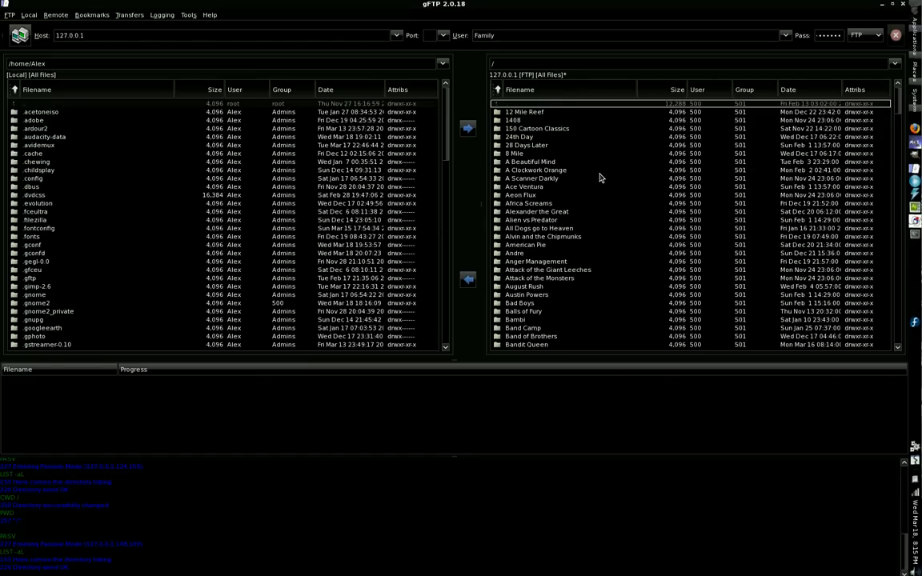
mouse_move(602, 174)
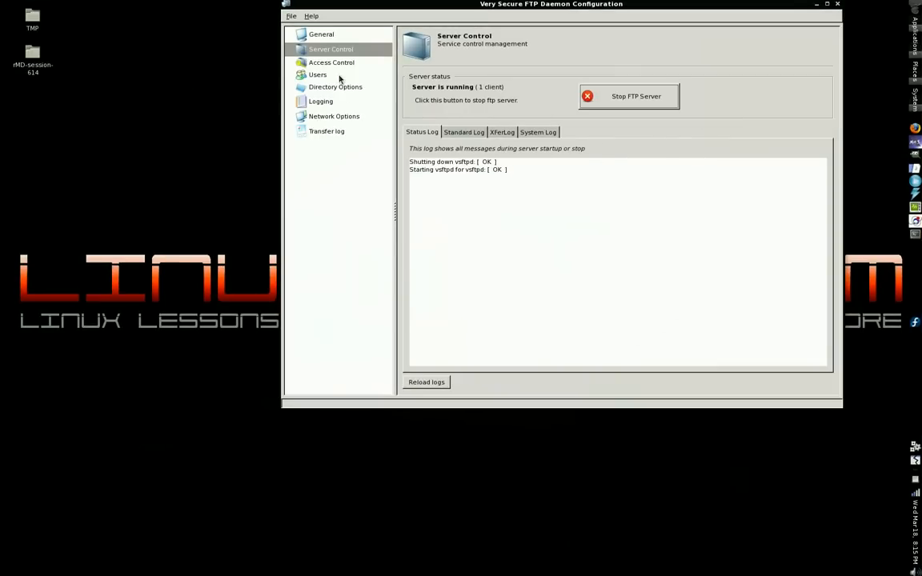
Show the Users settings page from Server Control in the vsftpd configuration tool
left_click(318, 74)
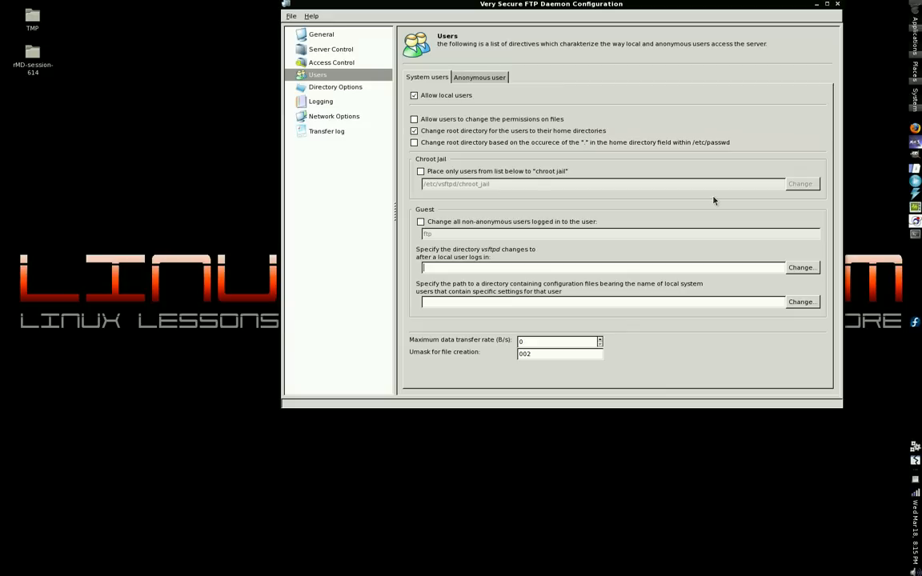
mouse_move(707, 197)
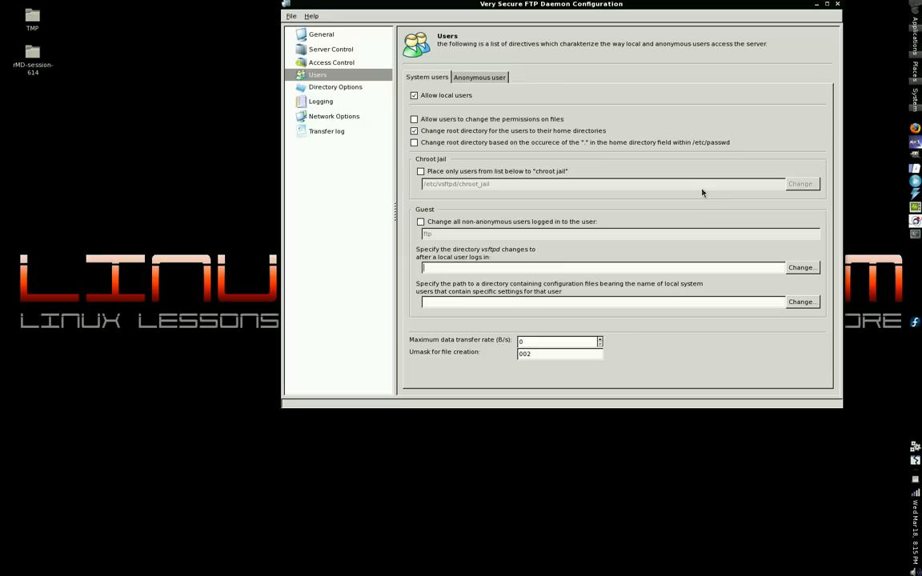
mouse_move(696, 199)
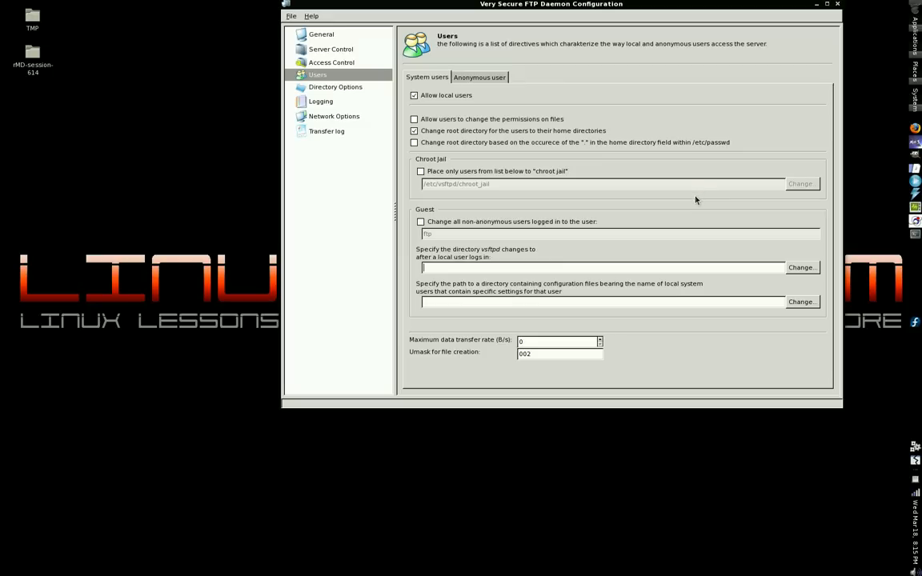